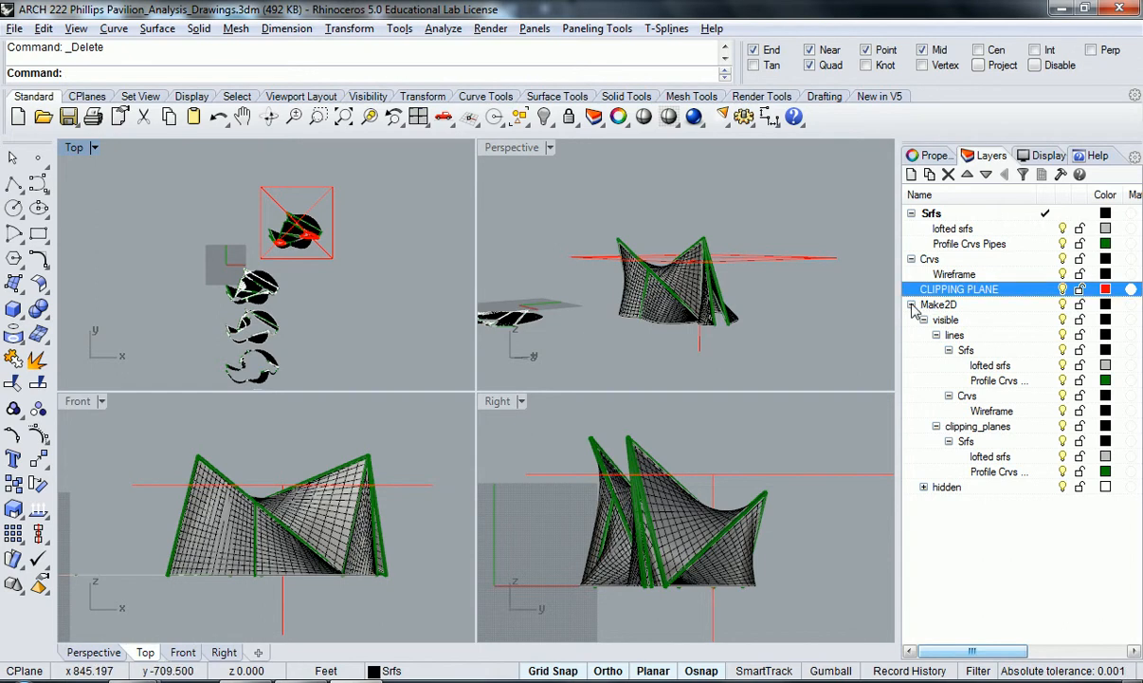
Collapse Make2D, rename CLIPPING PLANE to CLIPPING PLANE_top, and add layer CLIPPING PLANE_front.
{"action": "left_click", "coordinate": [911, 305]}
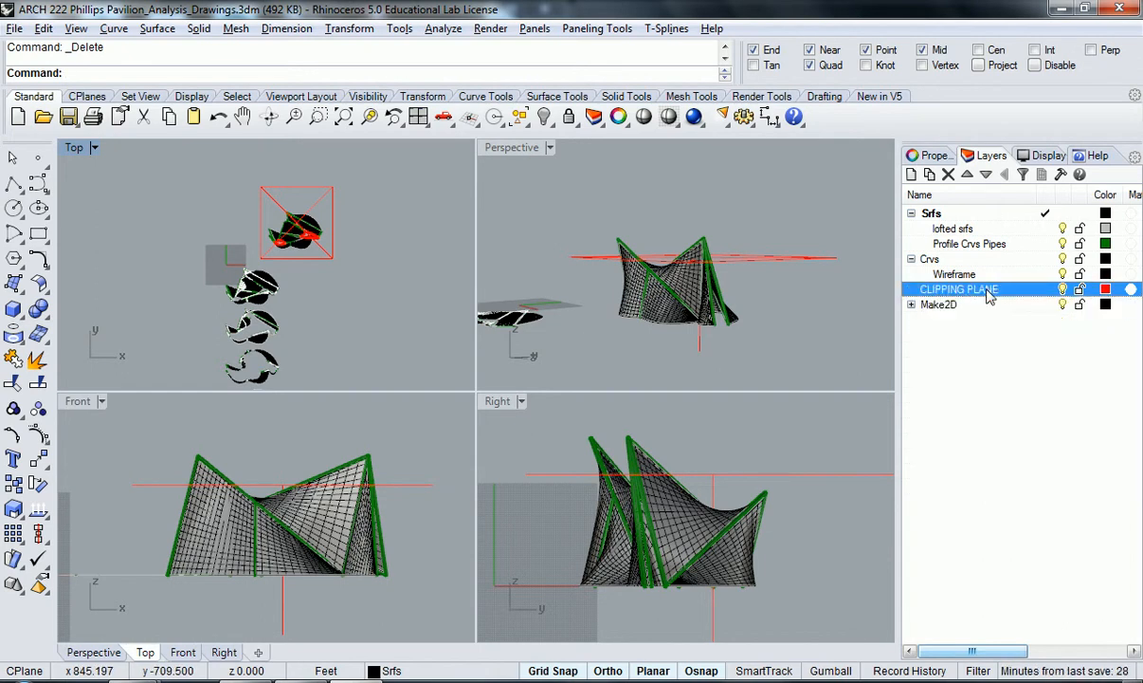
{"action": "double_click", "coordinate": [957, 289]}
{"action": "type", "text": "_top"}
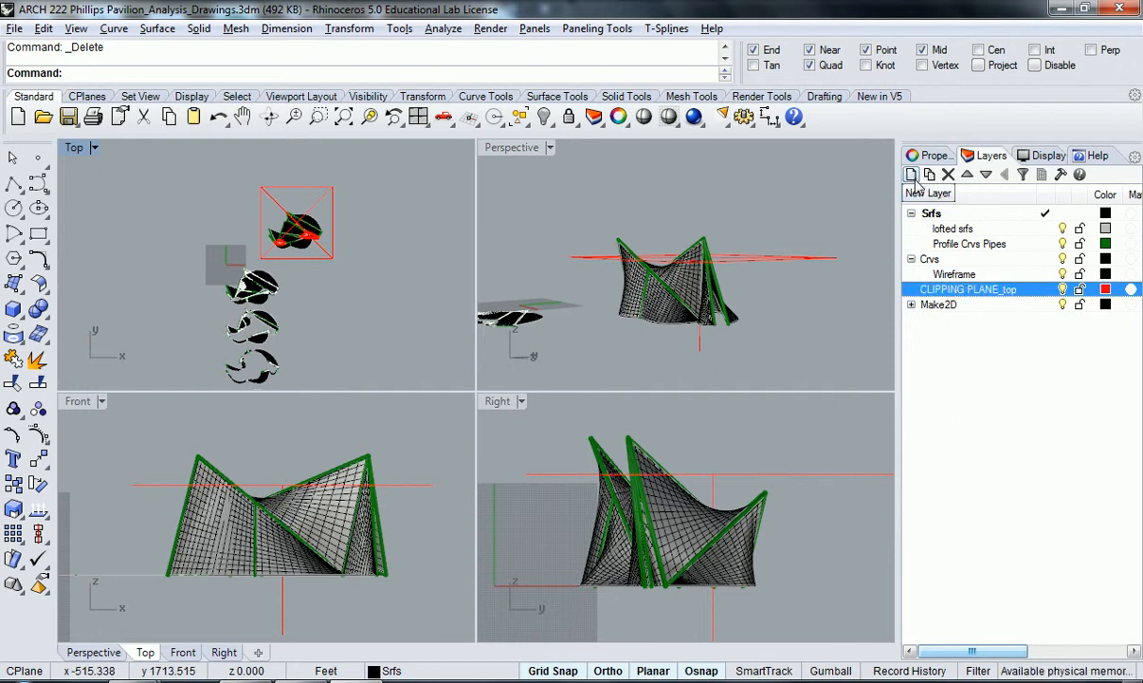
{"action": "left_click", "coordinate": [912, 175]}
{"action": "type", "text": "CLIPPING PLANE_front"}
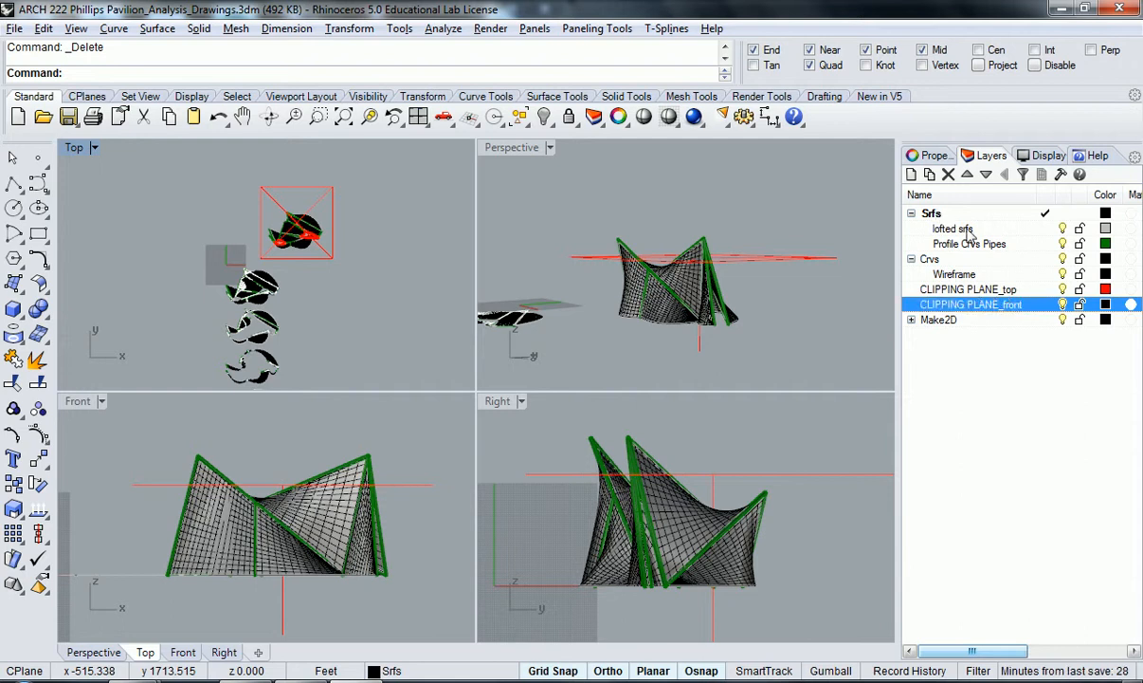
{"action": "left_click", "coordinate": [1106, 304]}
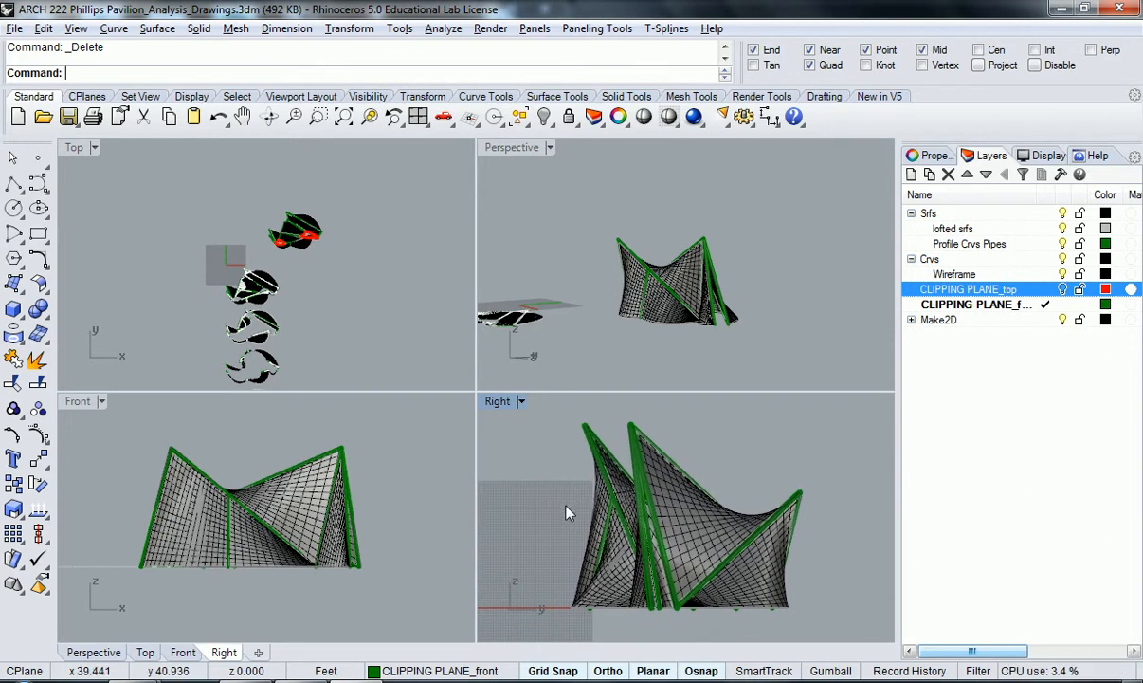
Save the Right viewport as the named view 'Section 1_Right View' and close Named Views.
{"action": "type", "text": "NamedView"}
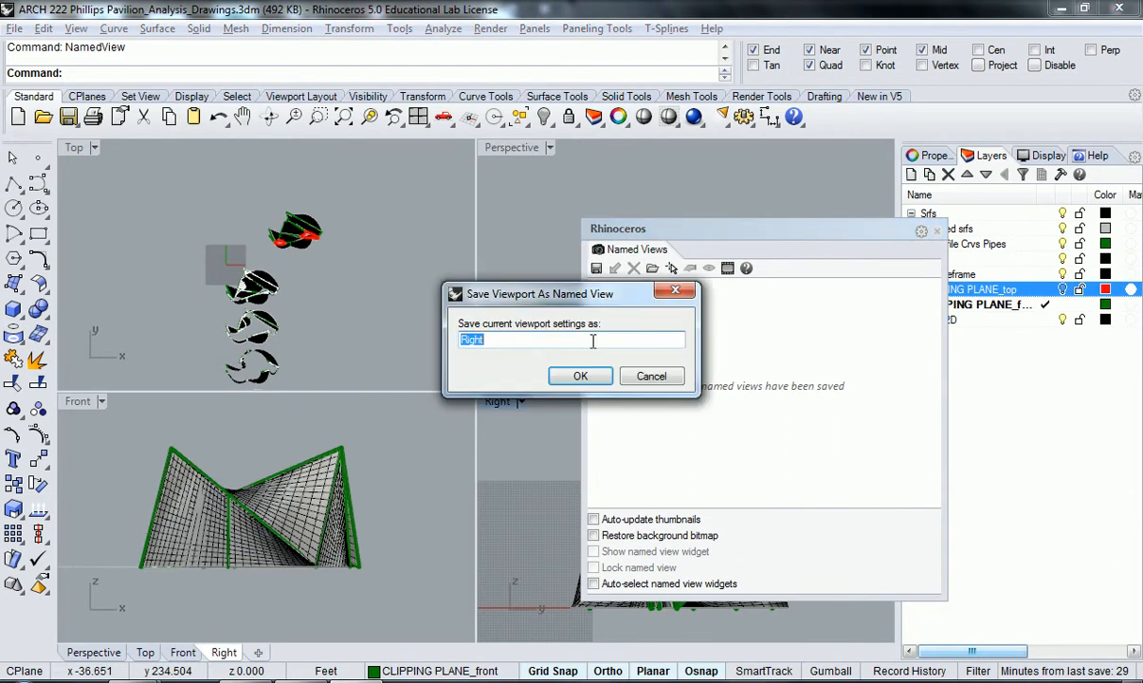
{"action": "type", "text": "Section"}
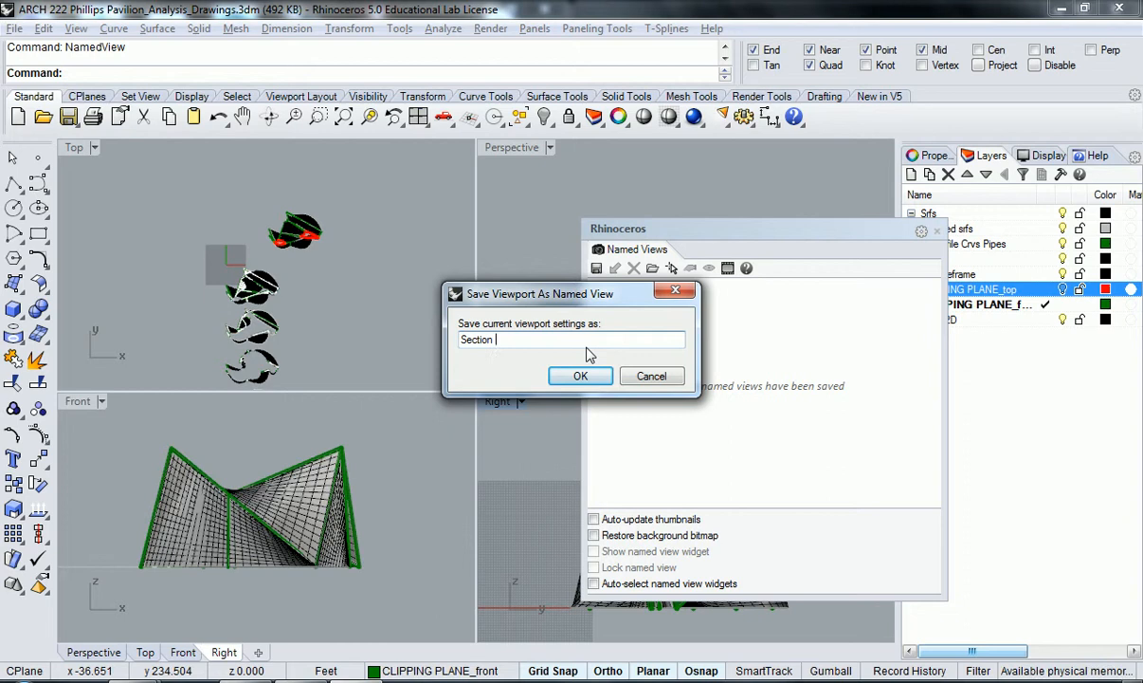
{"action": "type", "text": "1_Right V"}
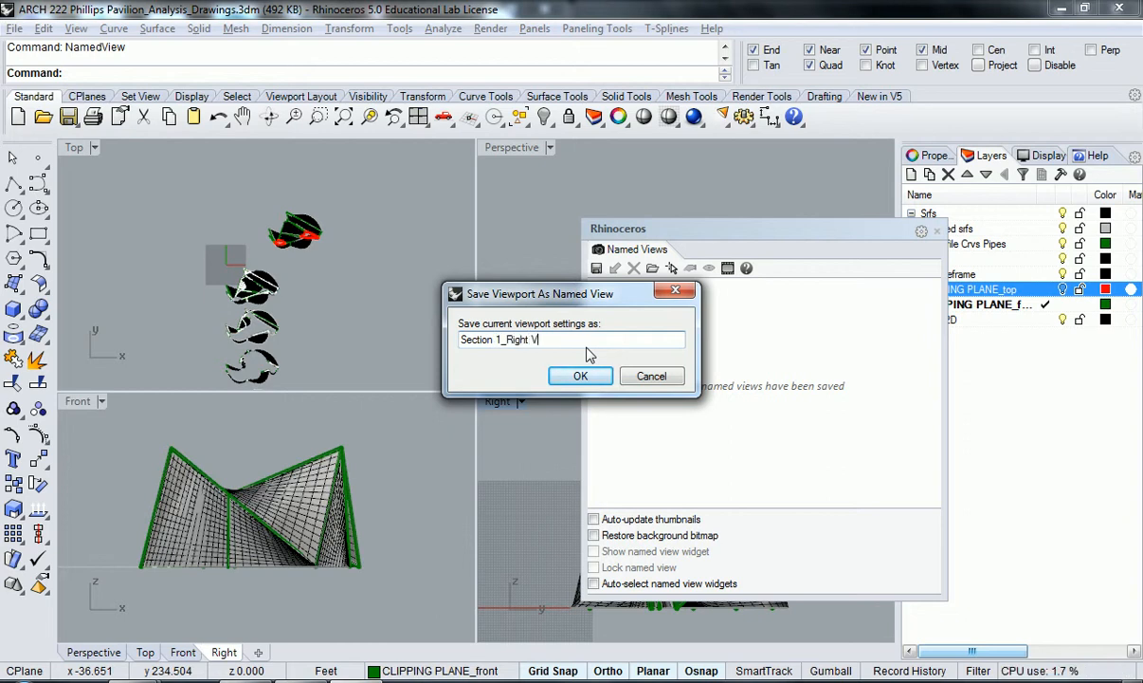
{"action": "left_click", "coordinate": [581, 376]}
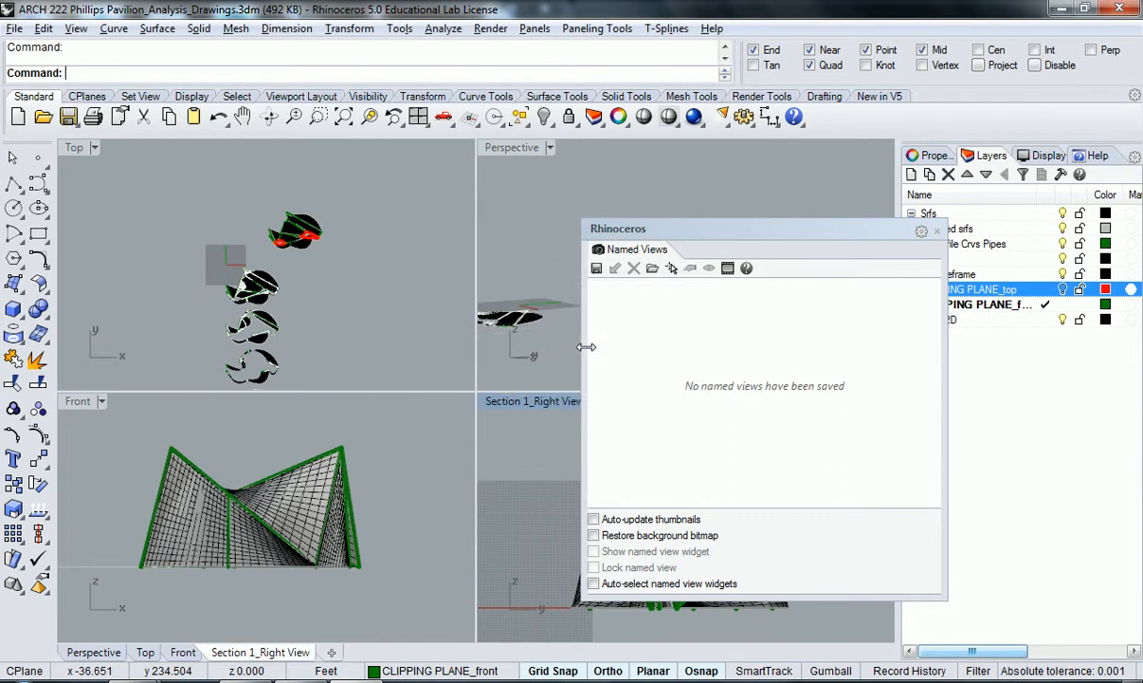
{"action": "left_click", "coordinate": [597, 267]}
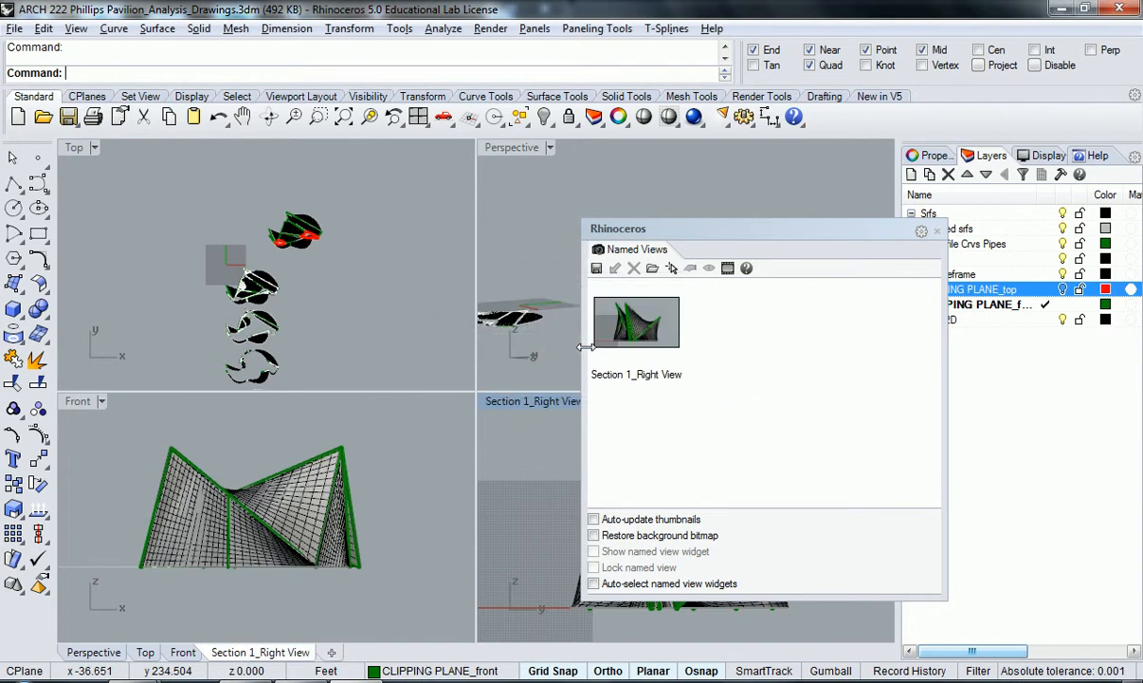
{"action": "mouse_move", "coordinate": [617, 385]}
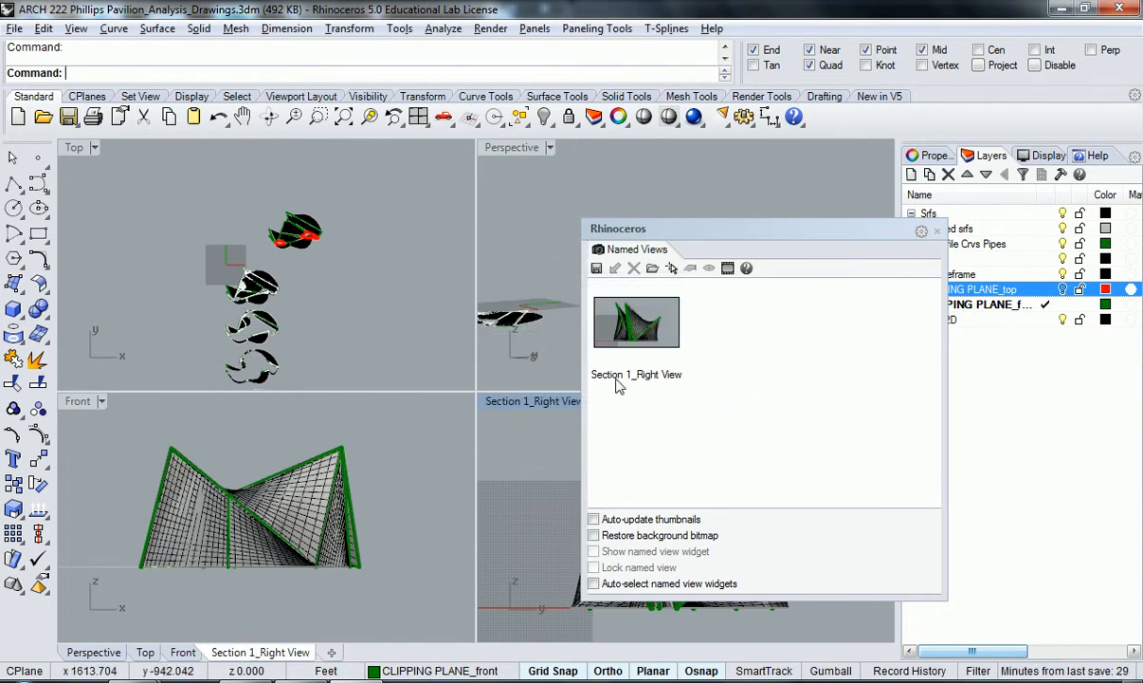
{"action": "mouse_move", "coordinate": [937, 251]}
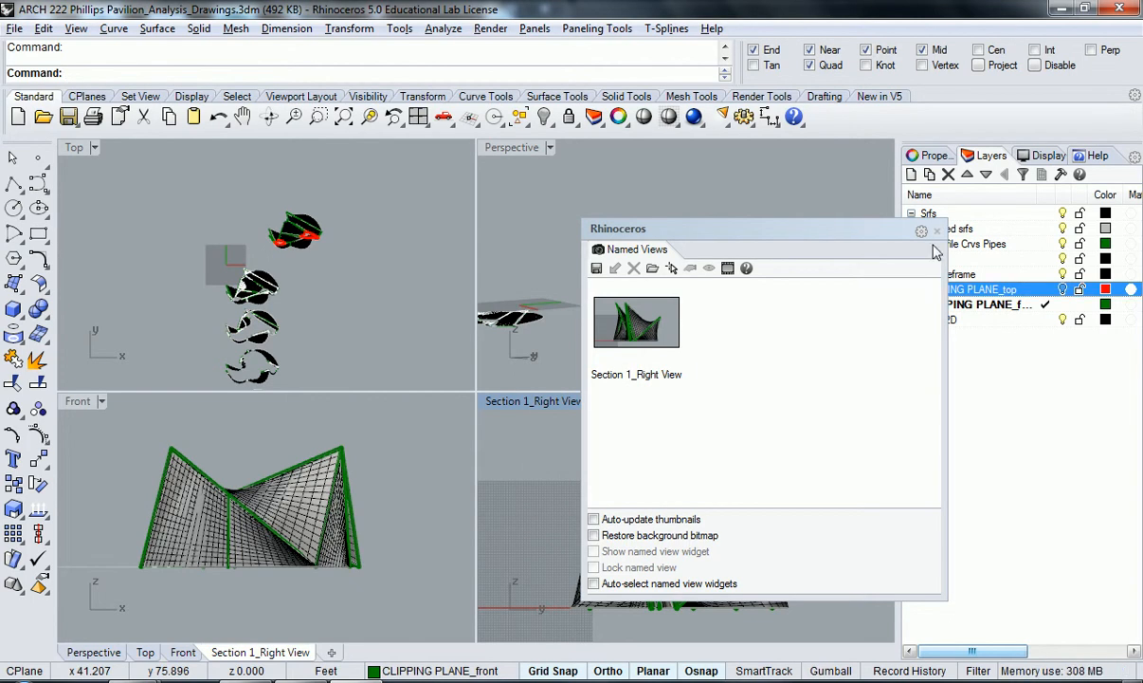
{"action": "left_click", "coordinate": [937, 231]}
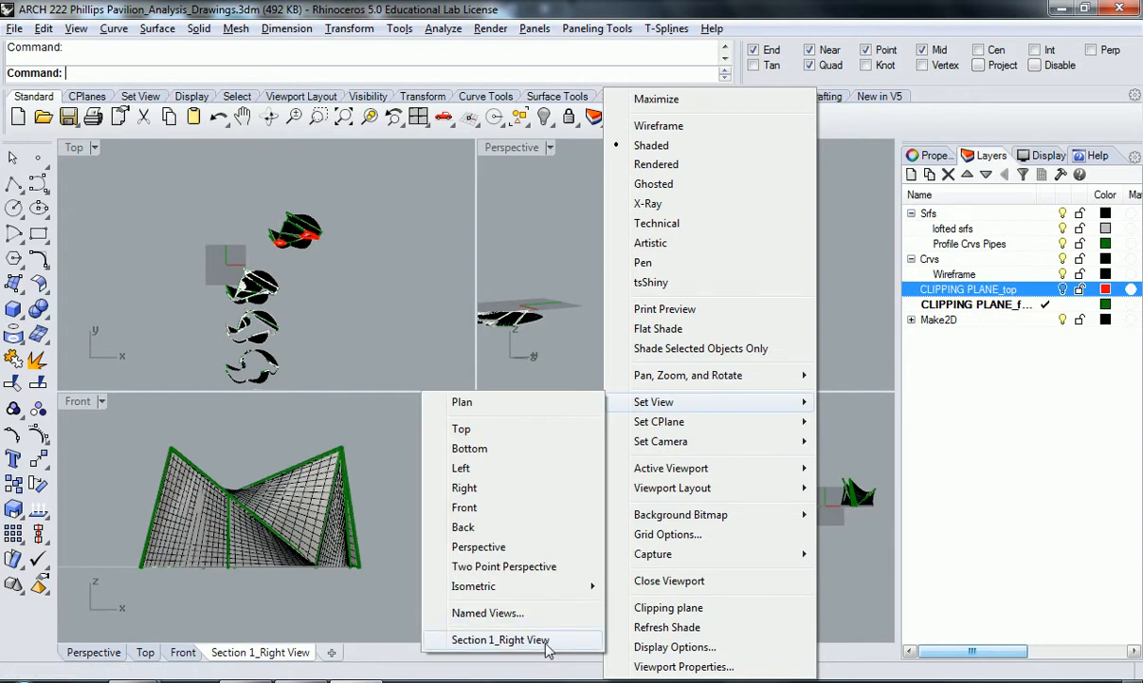
Set the lower-right viewport to Section 1_Right View and start the ClippingPlane command.
{"action": "left_click", "coordinate": [501, 639]}
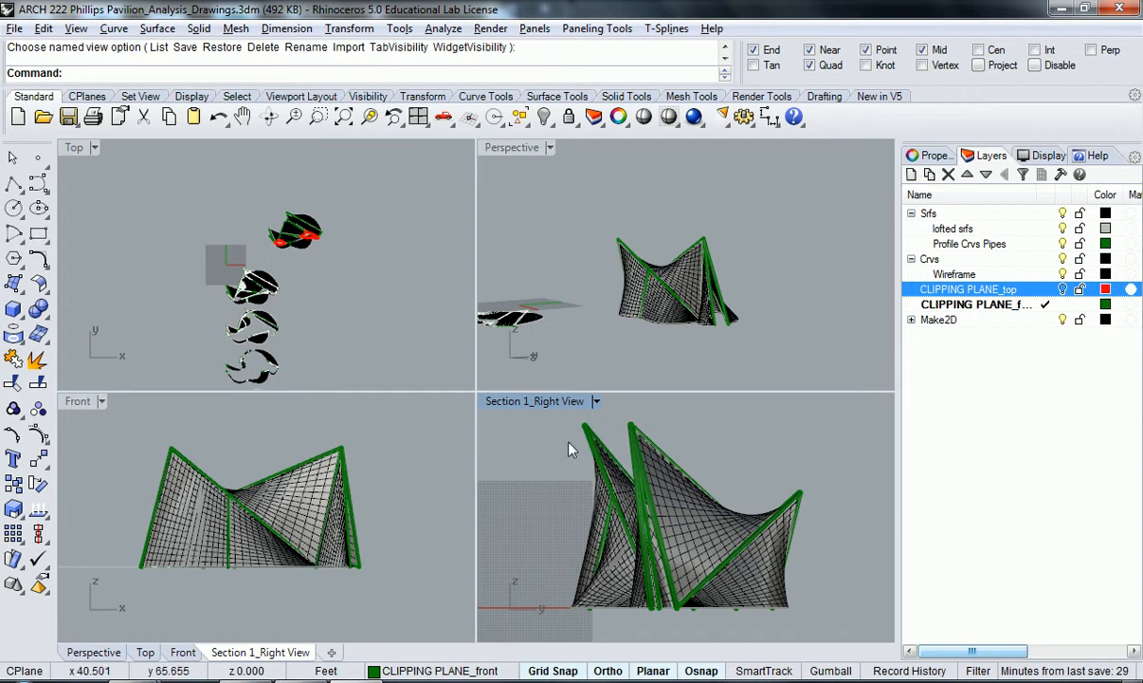
{"action": "mouse_move", "coordinate": [597, 512]}
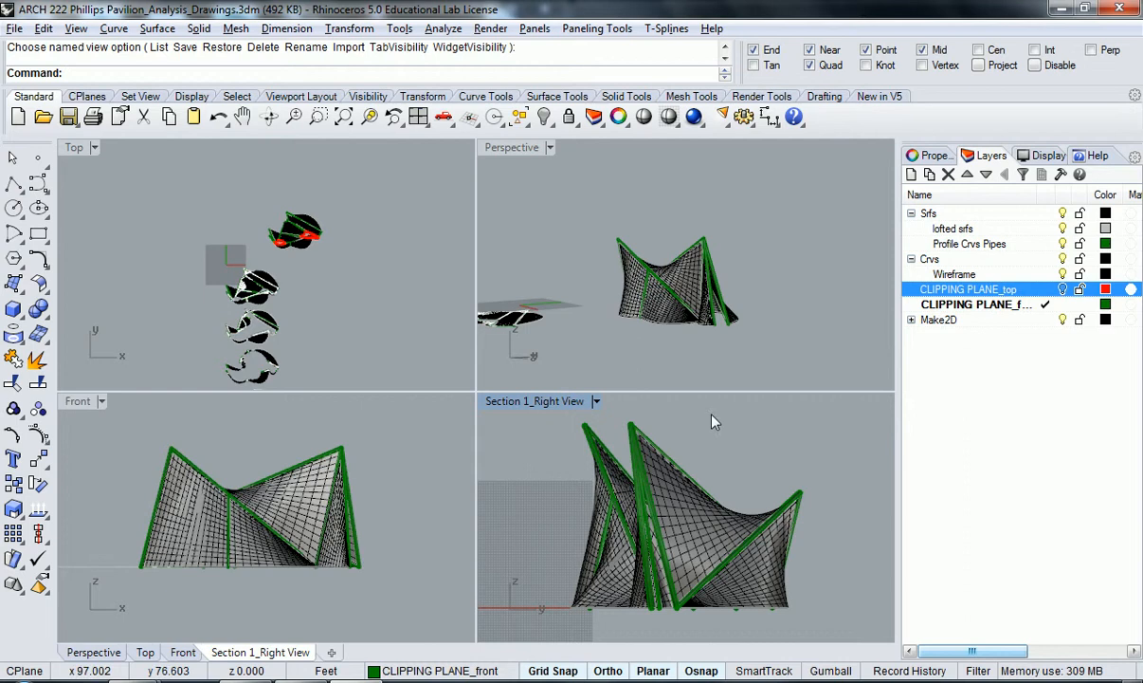
{"action": "mouse_move", "coordinate": [584, 456]}
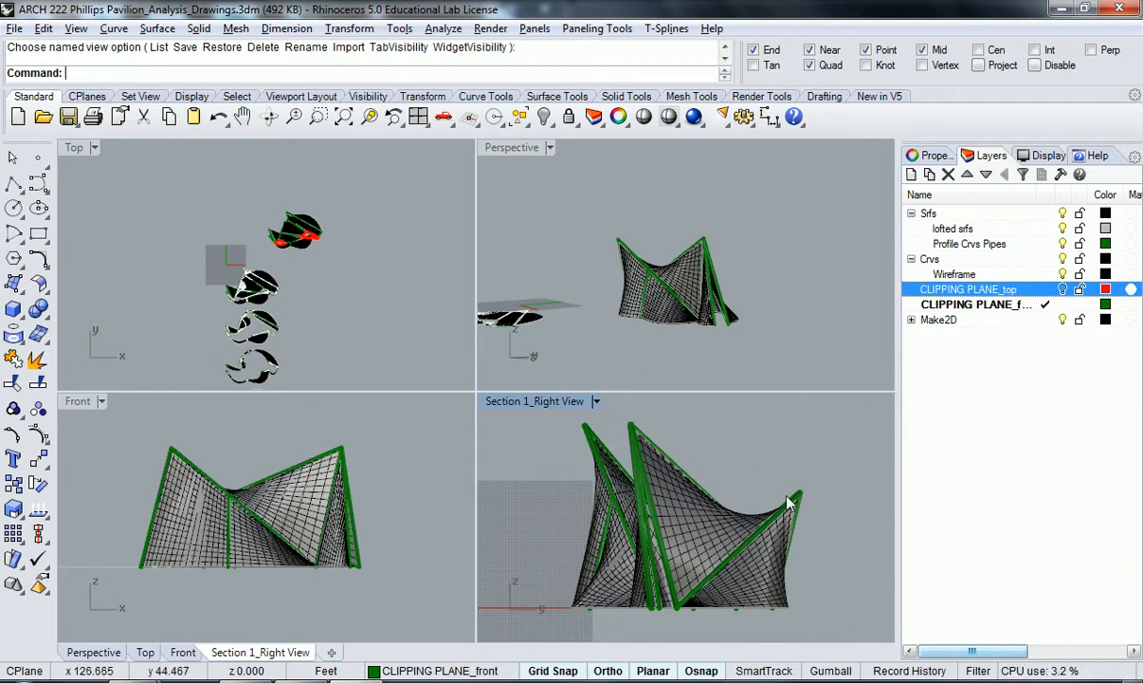
{"action": "type", "text": "ClippingPlane"}
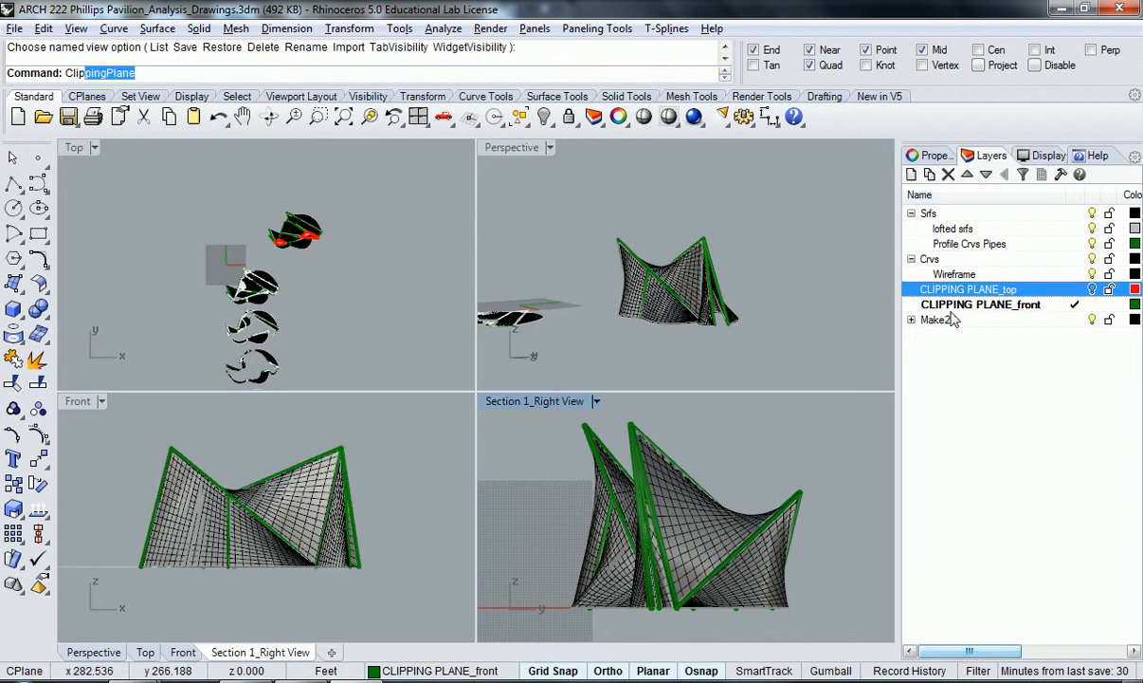
Change the CLIPPING PLANE_front layer colour from dark green to Blue.
{"action": "left_click", "coordinate": [1135, 304]}
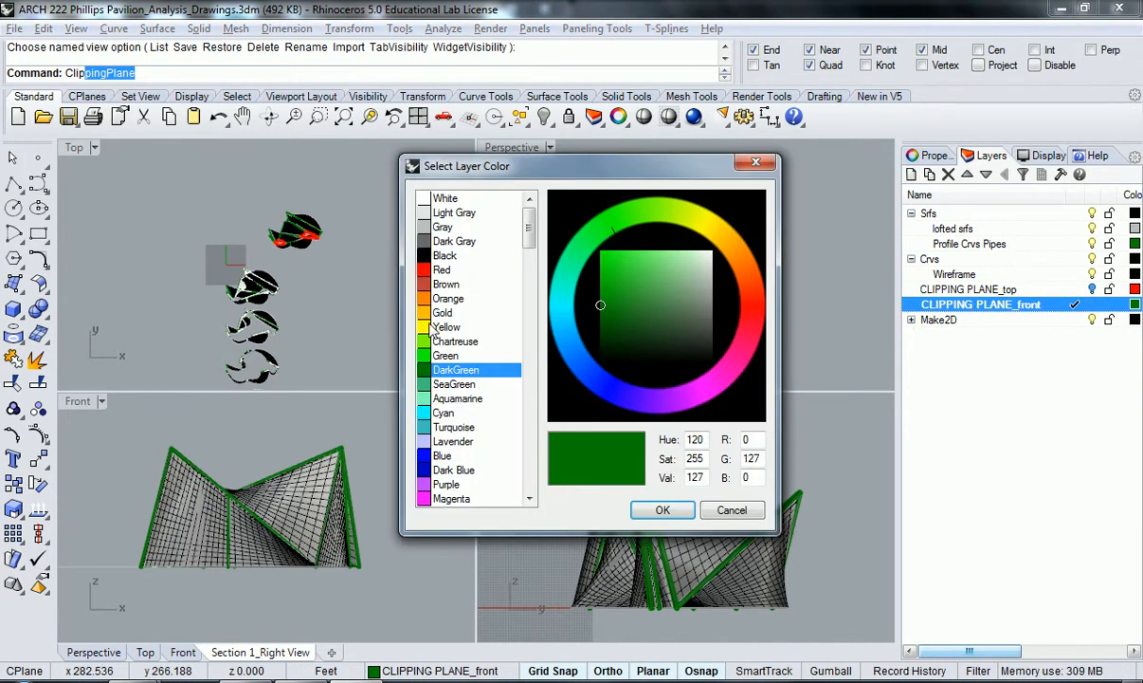
{"action": "mouse_move", "coordinate": [453, 436]}
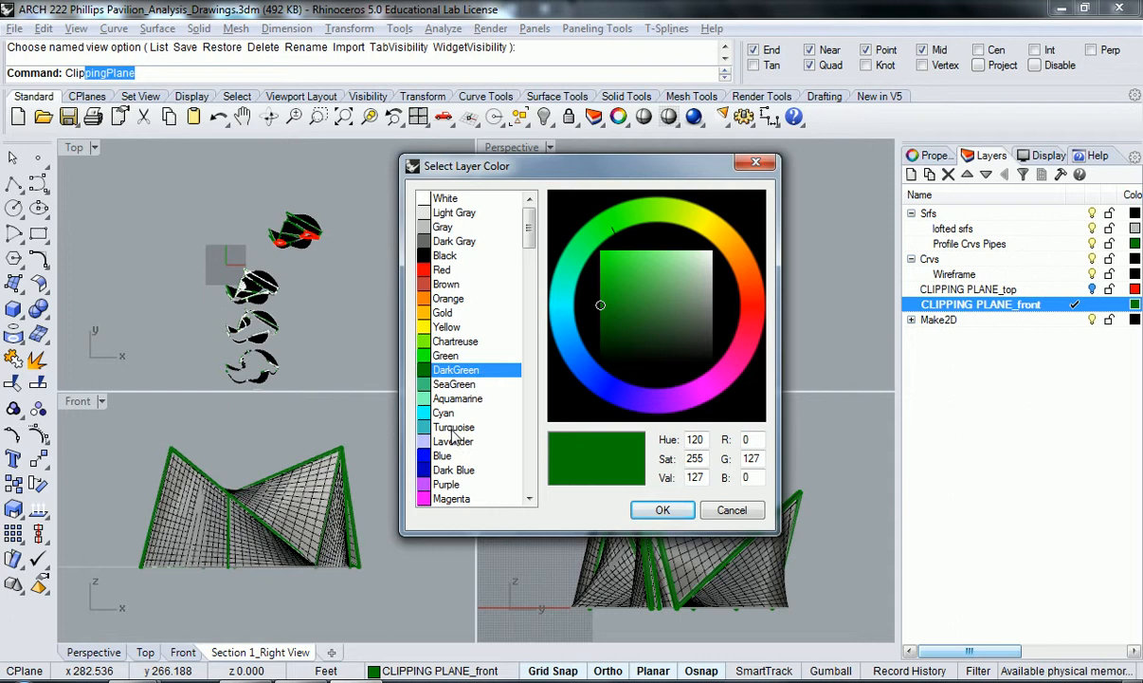
{"action": "left_click", "coordinate": [663, 510]}
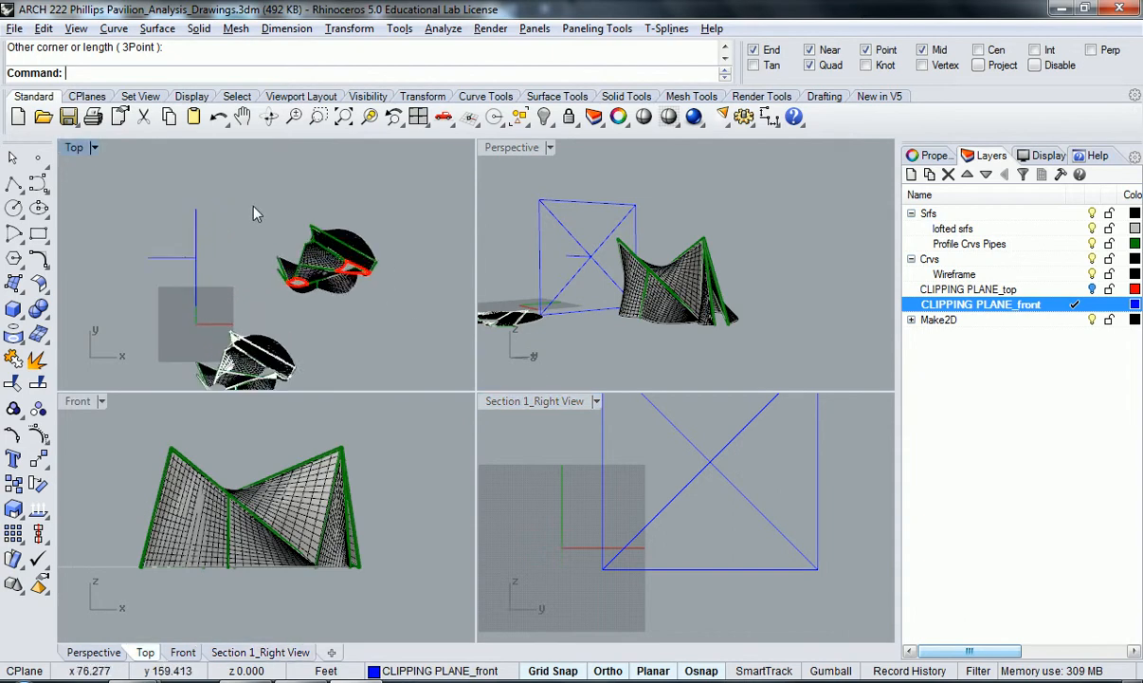
{"action": "mouse_move", "coordinate": [188, 264]}
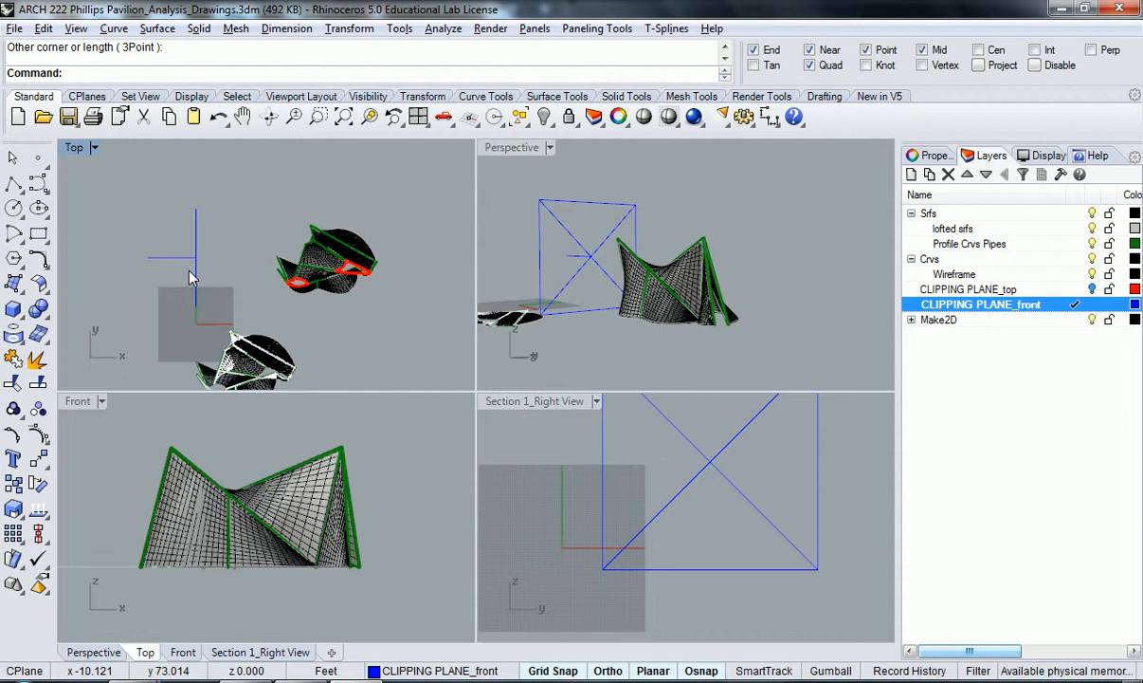
{"action": "mouse_move", "coordinate": [156, 266]}
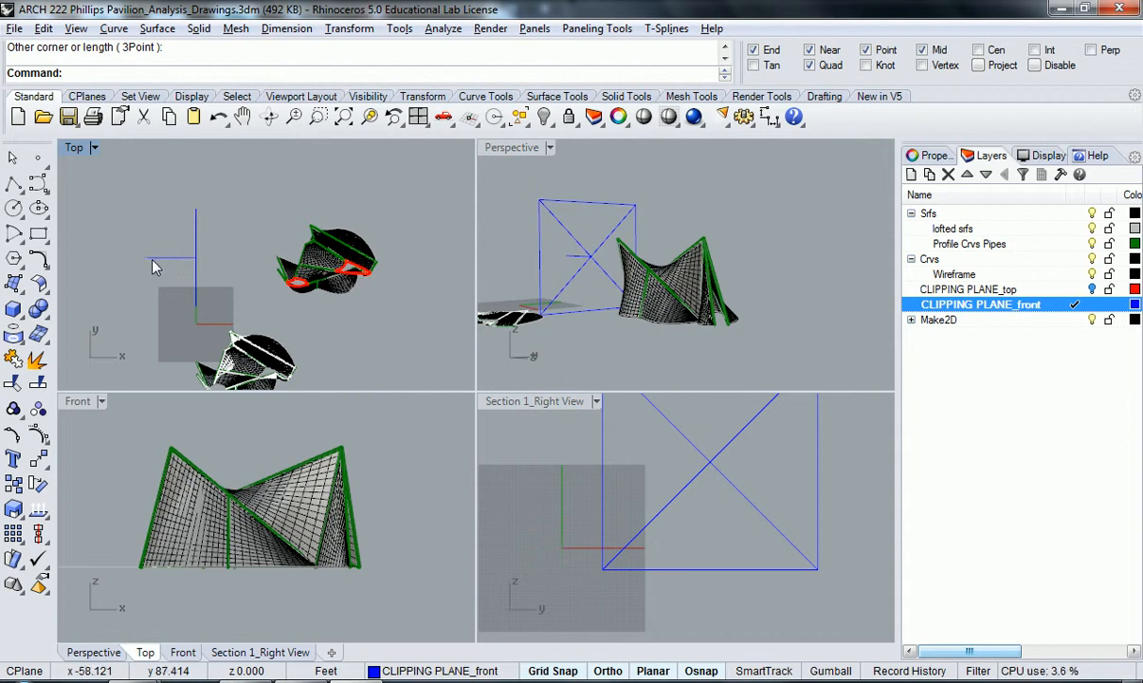
{"action": "mouse_move", "coordinate": [177, 266]}
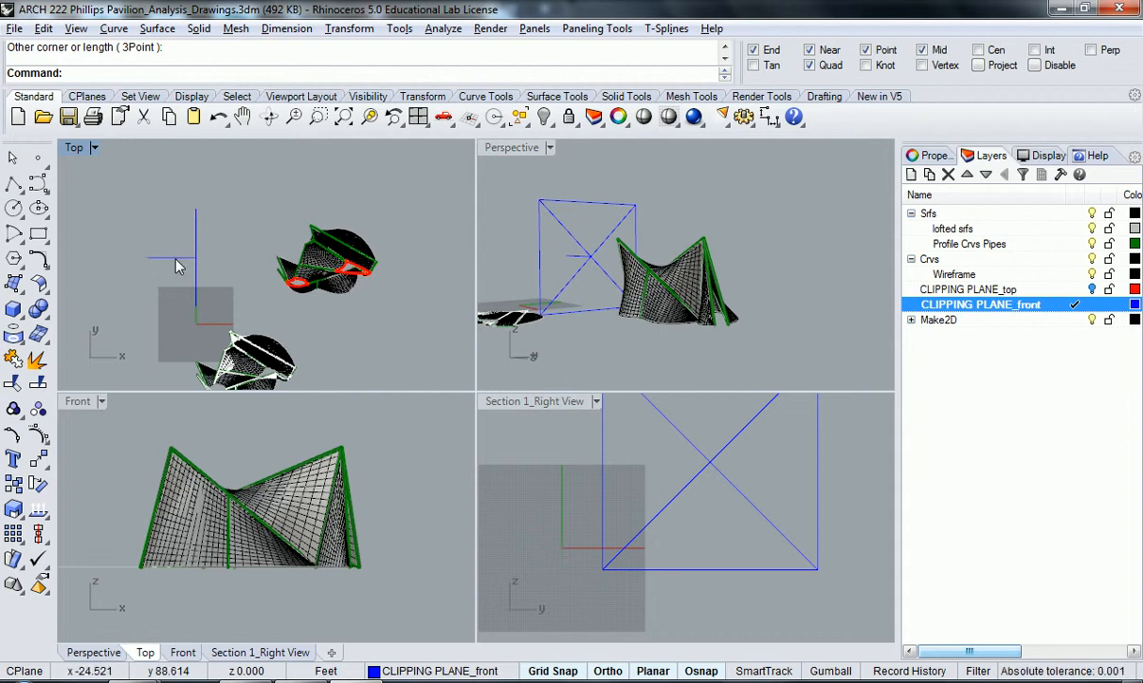
{"action": "mouse_move", "coordinate": [147, 266]}
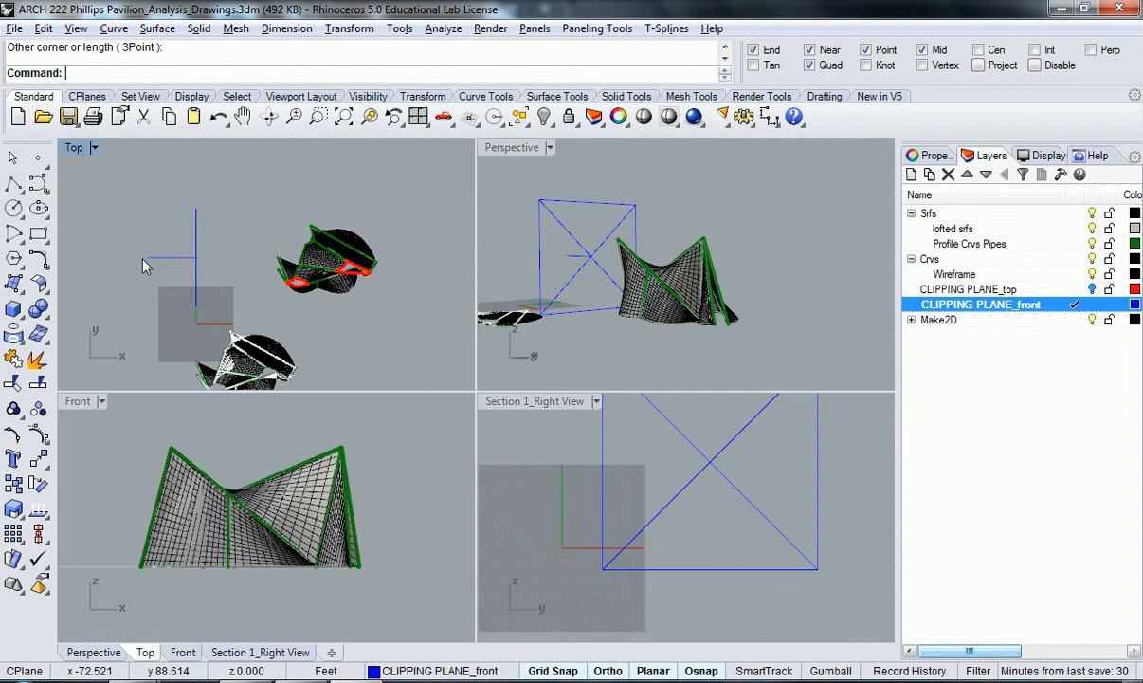
{"action": "mouse_move", "coordinate": [196, 232]}
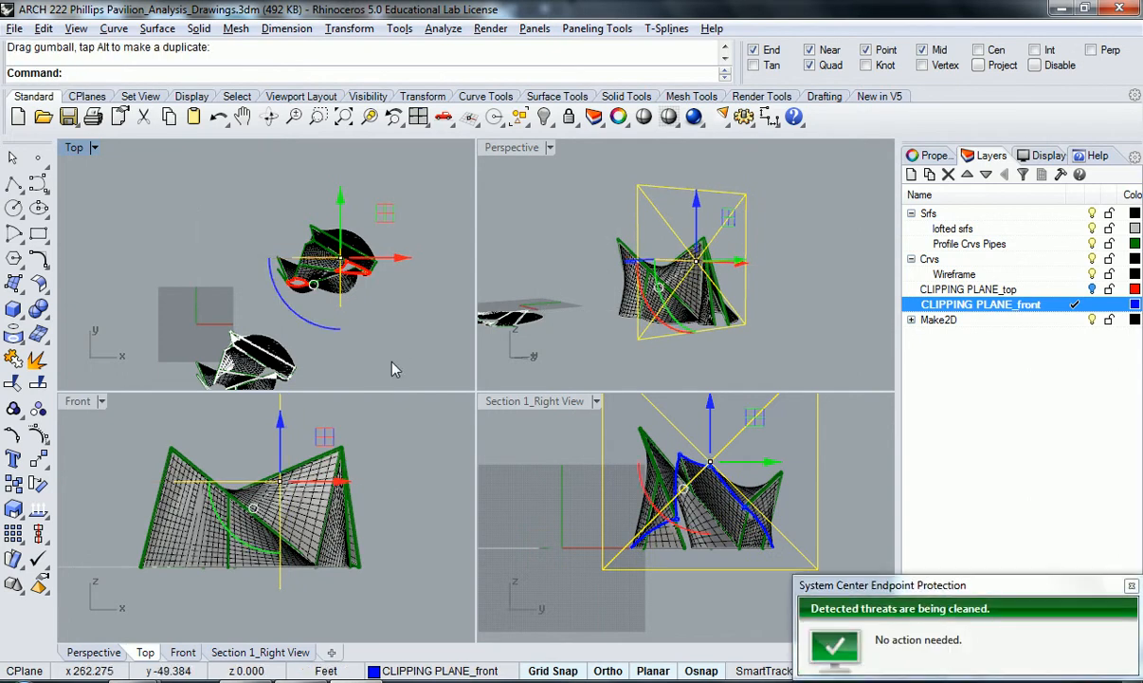
Maximise Section 1_Right View to inspect the blue clipping-plane cut through the pavilion.
{"action": "double_click", "coordinate": [534, 401]}
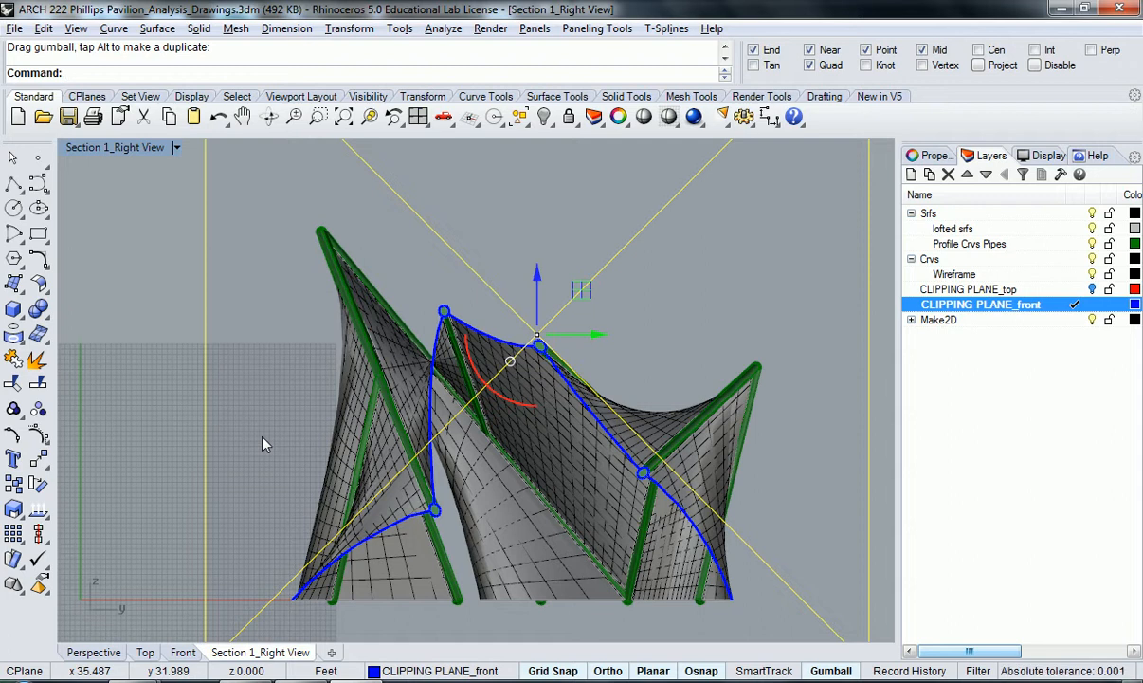
{"action": "mouse_move", "coordinate": [707, 316]}
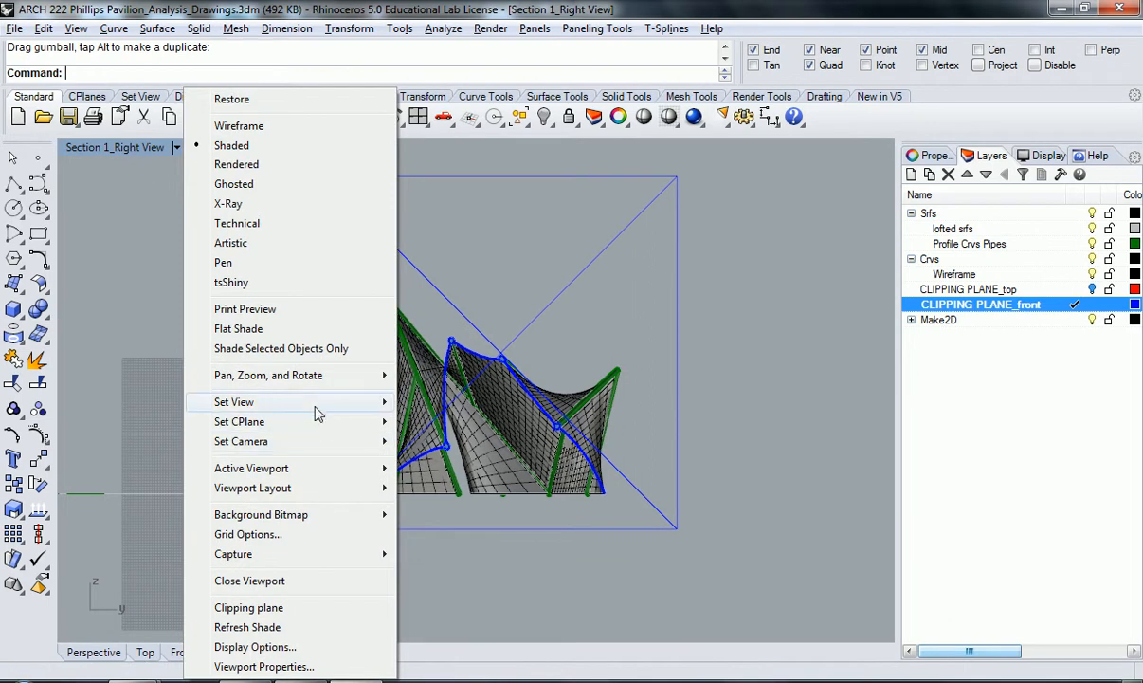
{"action": "mouse_move", "coordinate": [234, 402]}
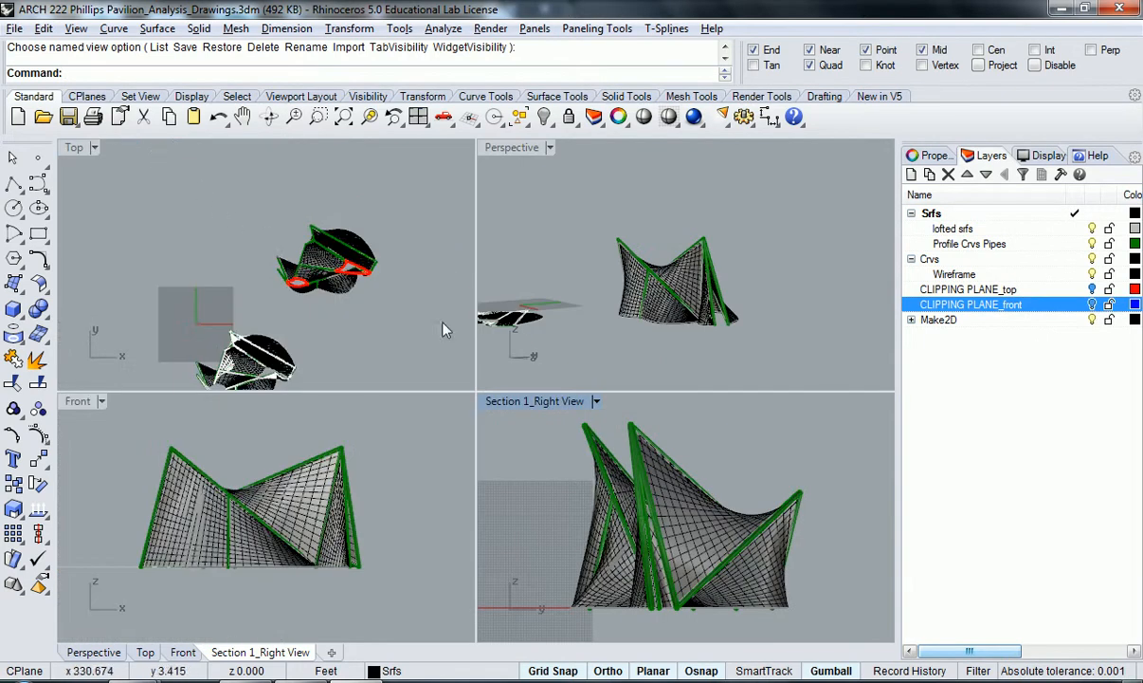
{"action": "mouse_move", "coordinate": [552, 419]}
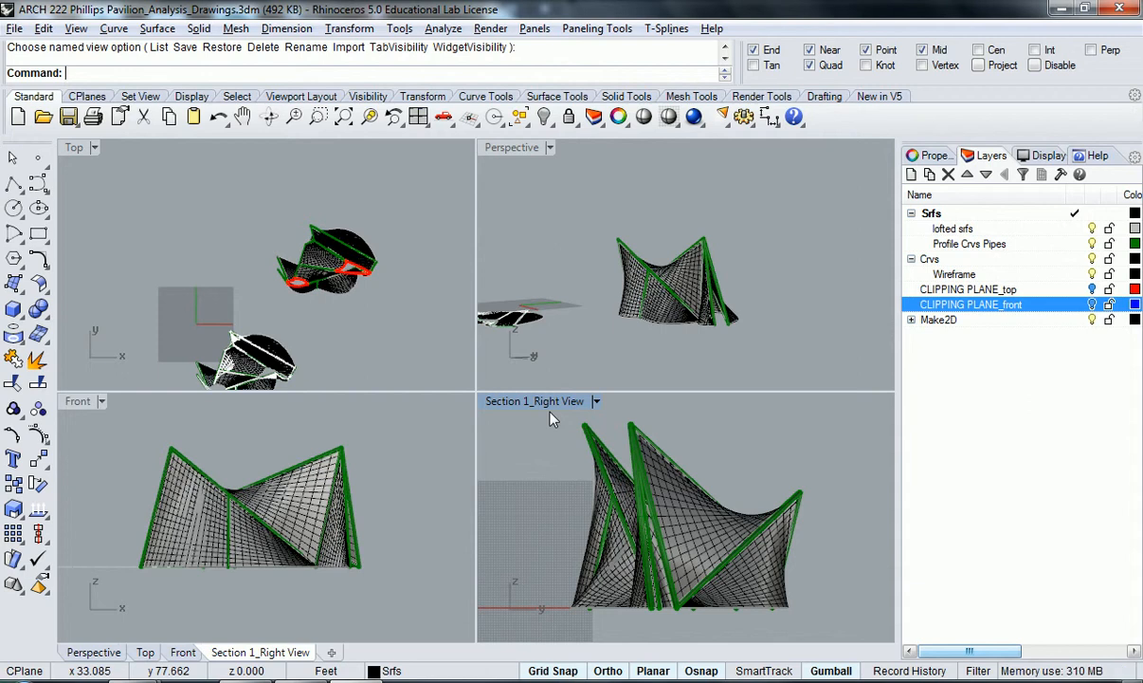
{"action": "mouse_move", "coordinate": [735, 334]}
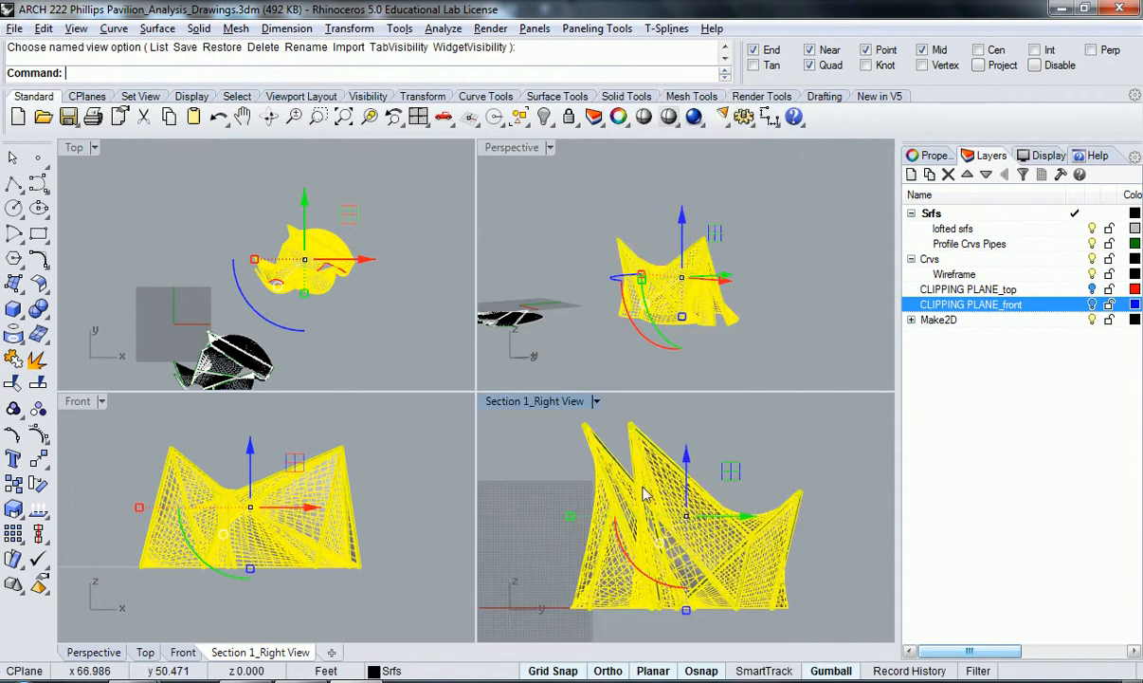
{"action": "mouse_move", "coordinate": [711, 536]}
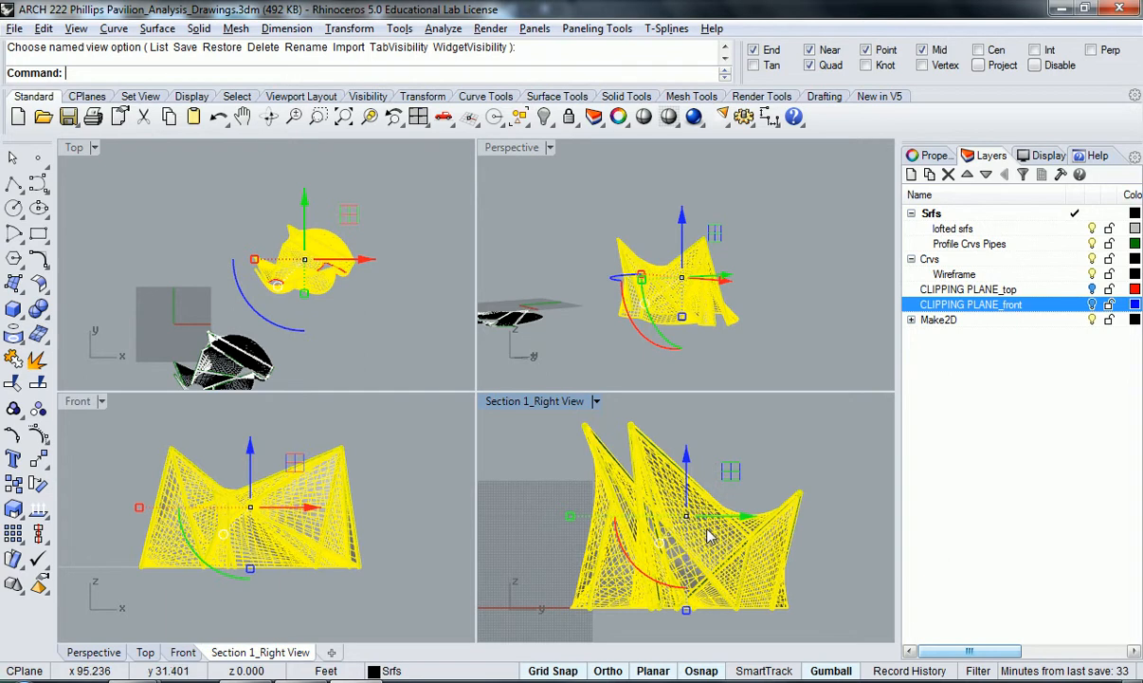
{"action": "mouse_move", "coordinate": [530, 415]}
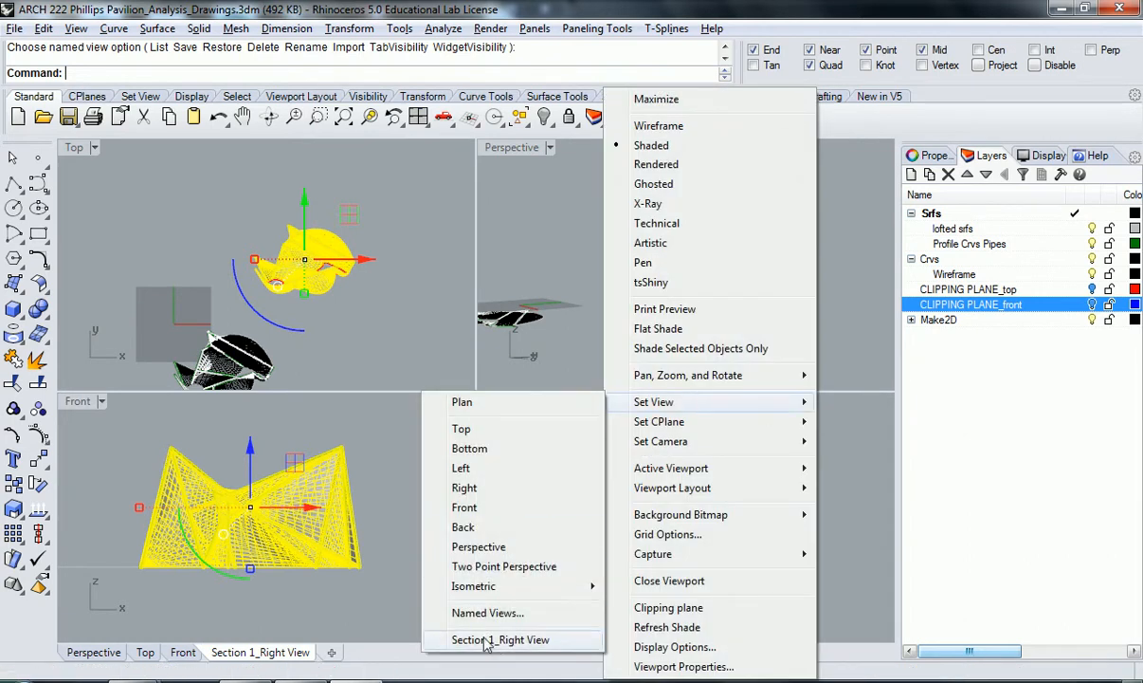
Restore the saved Section 1_Right View from the viewport title menu.
{"action": "left_click", "coordinate": [500, 639]}
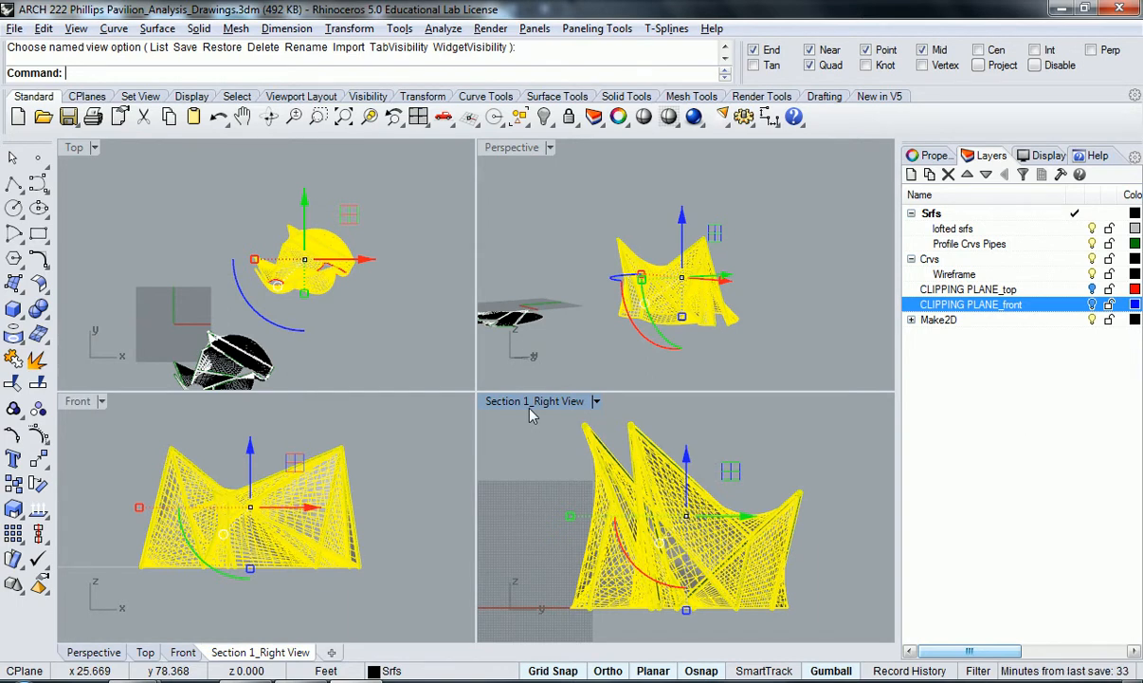
{"action": "mouse_move", "coordinate": [555, 491]}
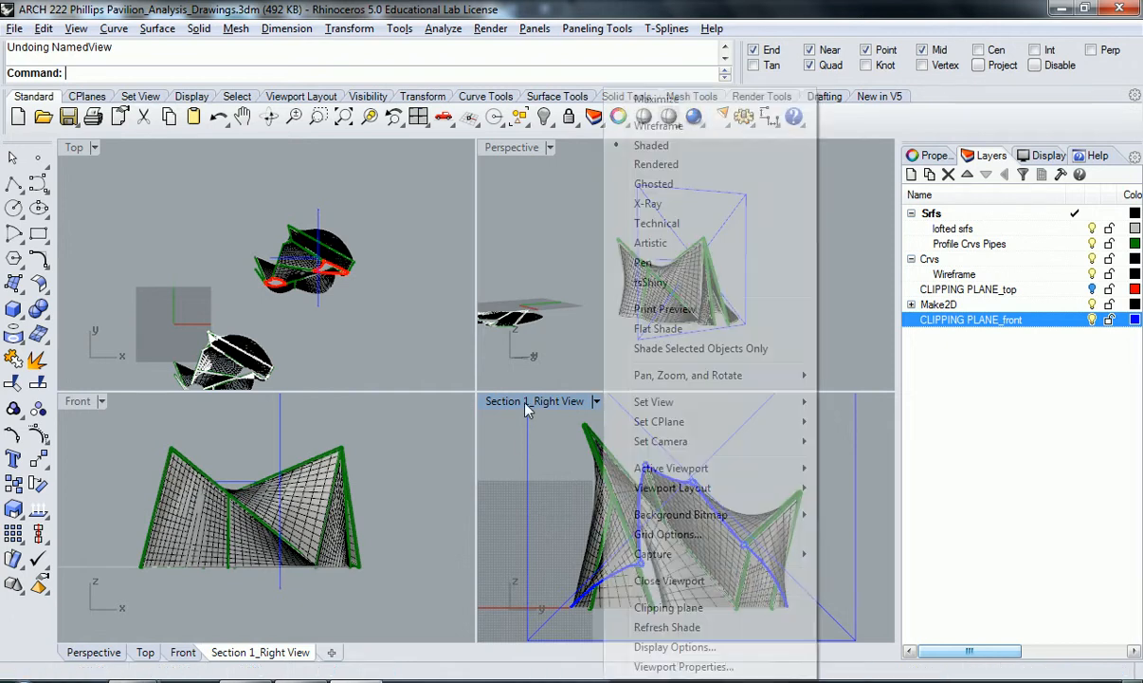
{"action": "mouse_move", "coordinate": [653, 401]}
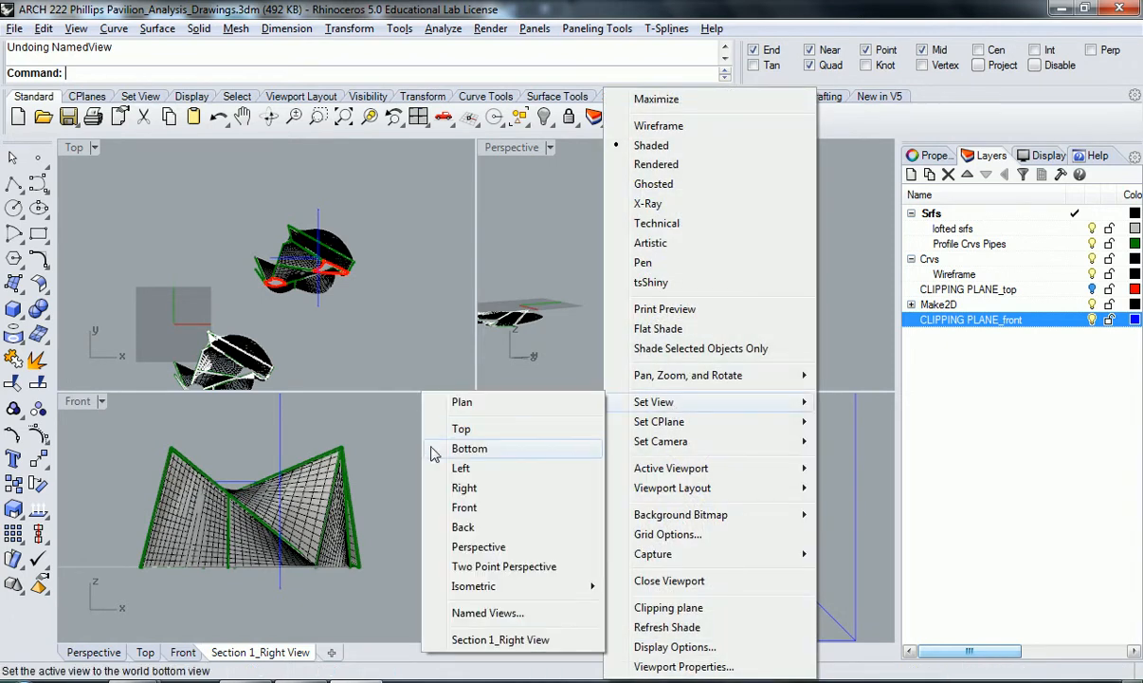
{"action": "mouse_move", "coordinate": [534, 639]}
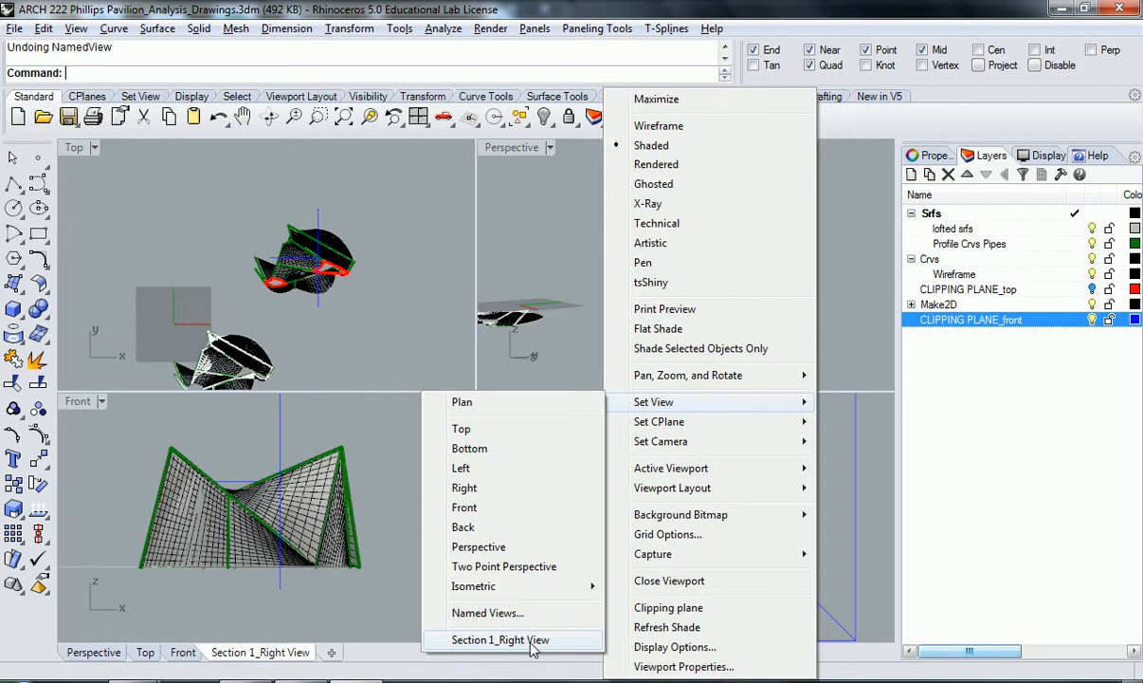
Restore Section 1_Right View again and make CLIPPING PLANE_front the current layer.
{"action": "left_click", "coordinate": [501, 639]}
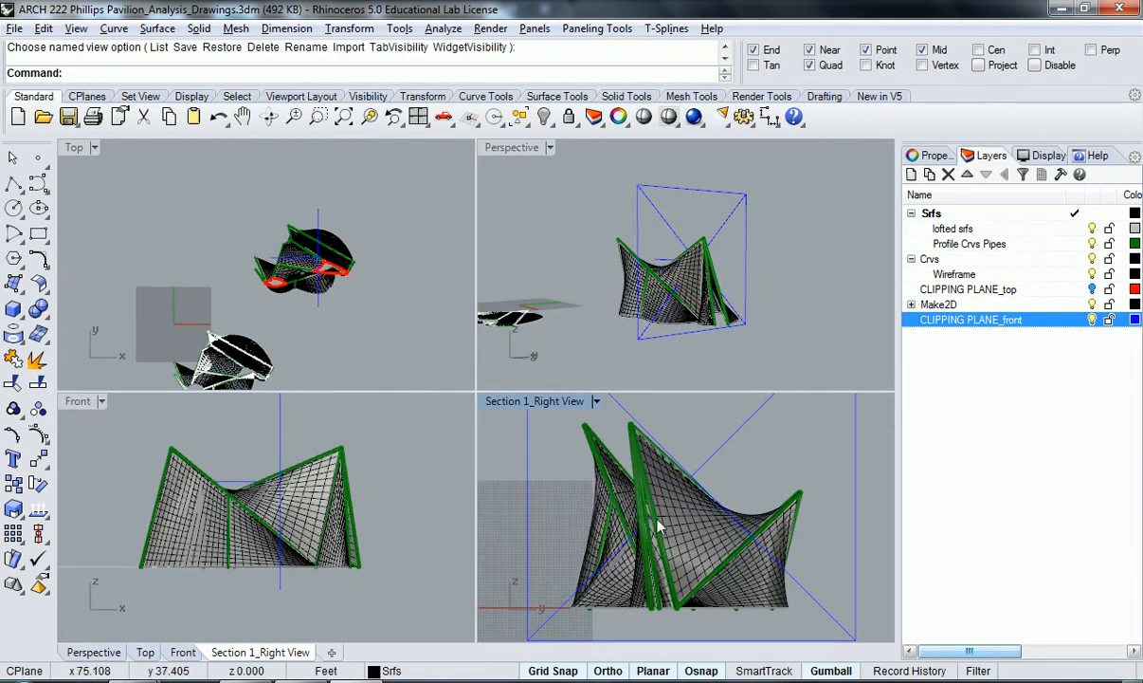
{"action": "mouse_move", "coordinate": [690, 508]}
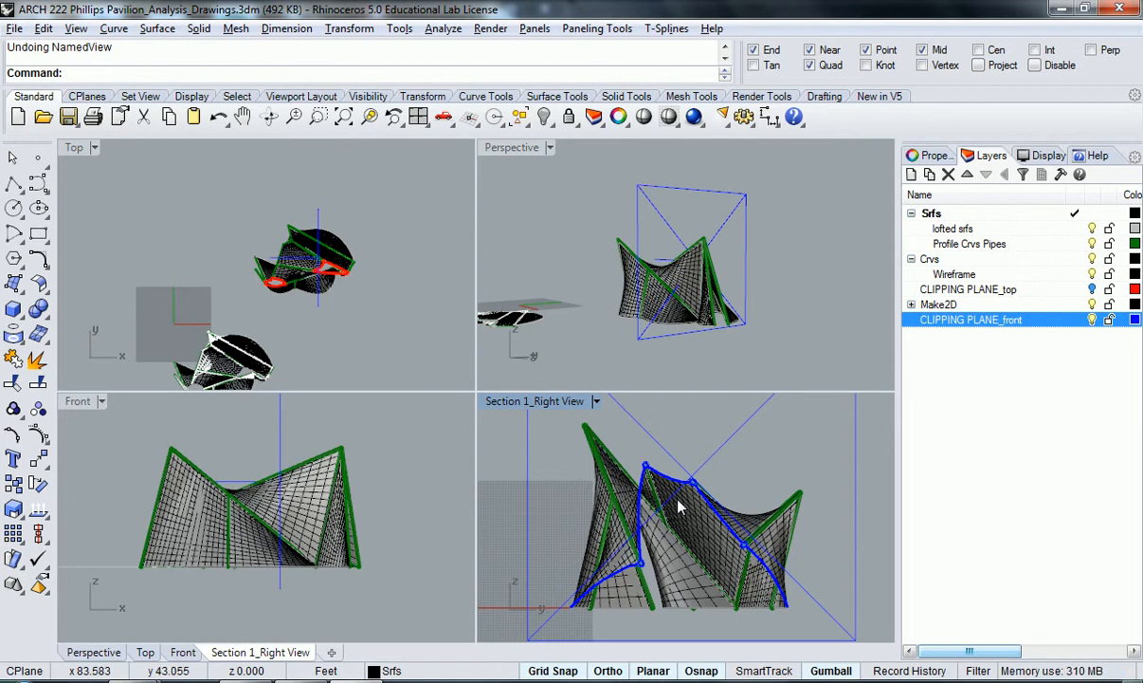
{"action": "mouse_move", "coordinate": [644, 520]}
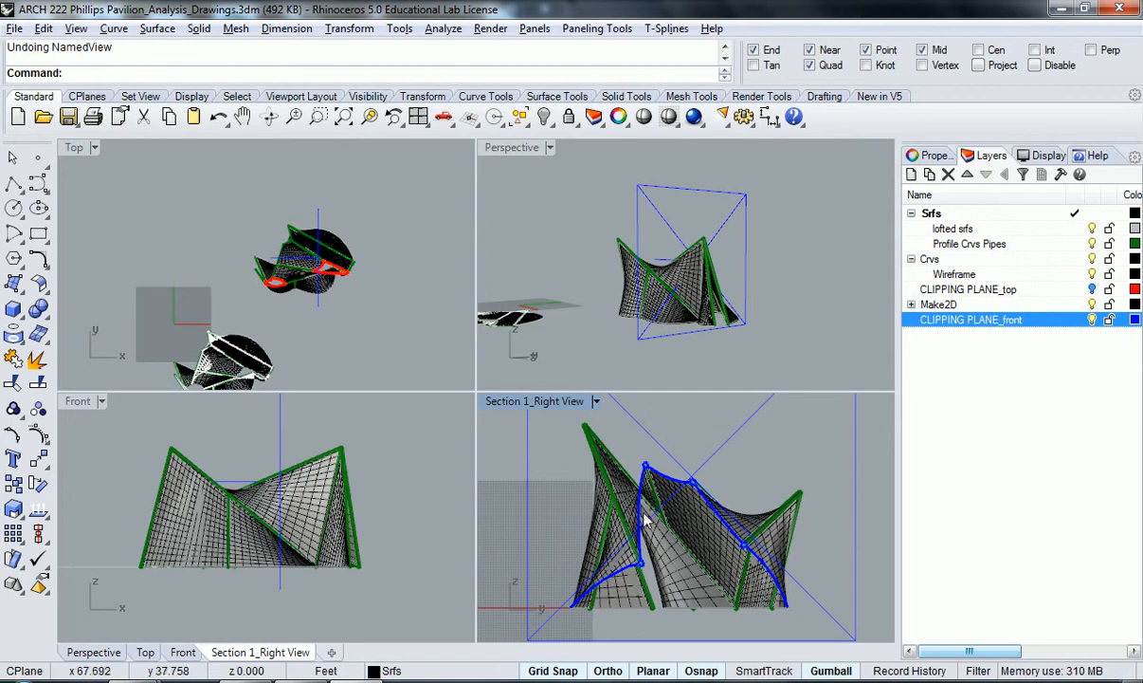
{"action": "mouse_move", "coordinate": [531, 443]}
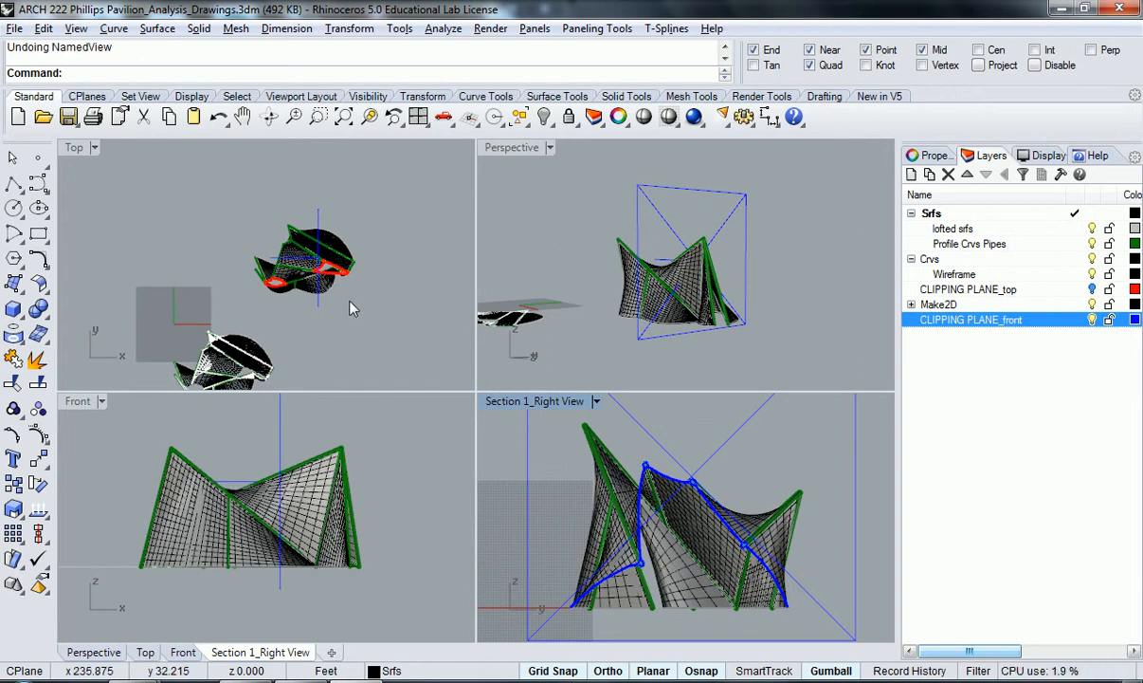
{"action": "mouse_move", "coordinate": [545, 436]}
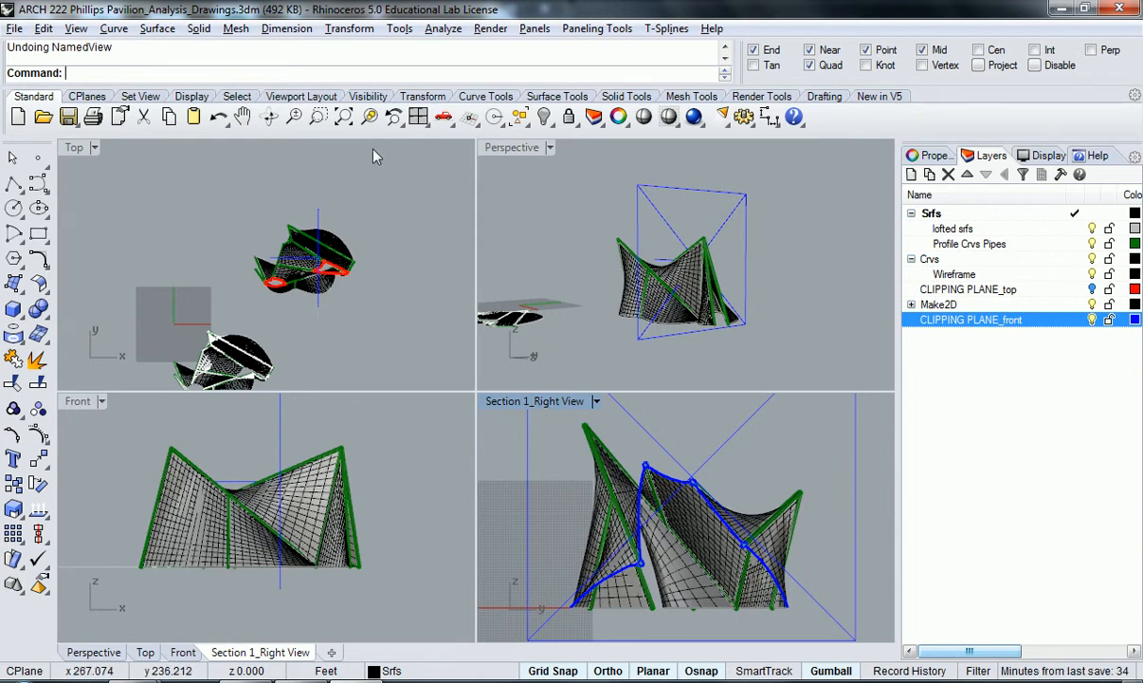
{"action": "mouse_move", "coordinate": [595, 408]}
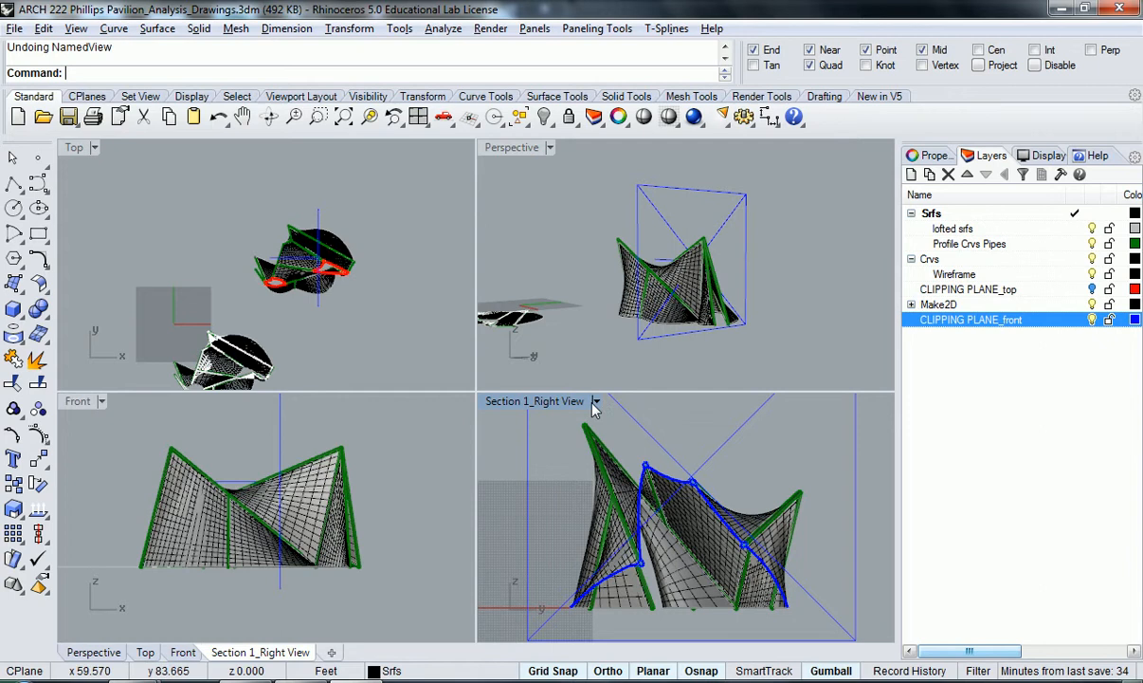
{"action": "mouse_move", "coordinate": [654, 512]}
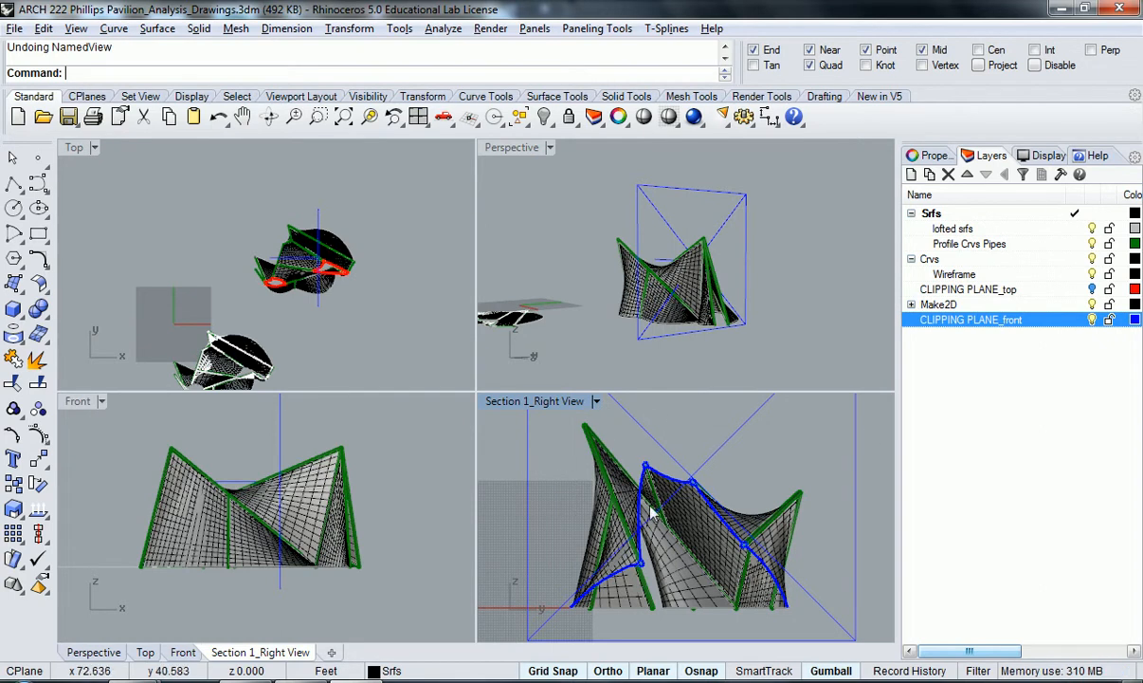
{"action": "mouse_move", "coordinate": [560, 442]}
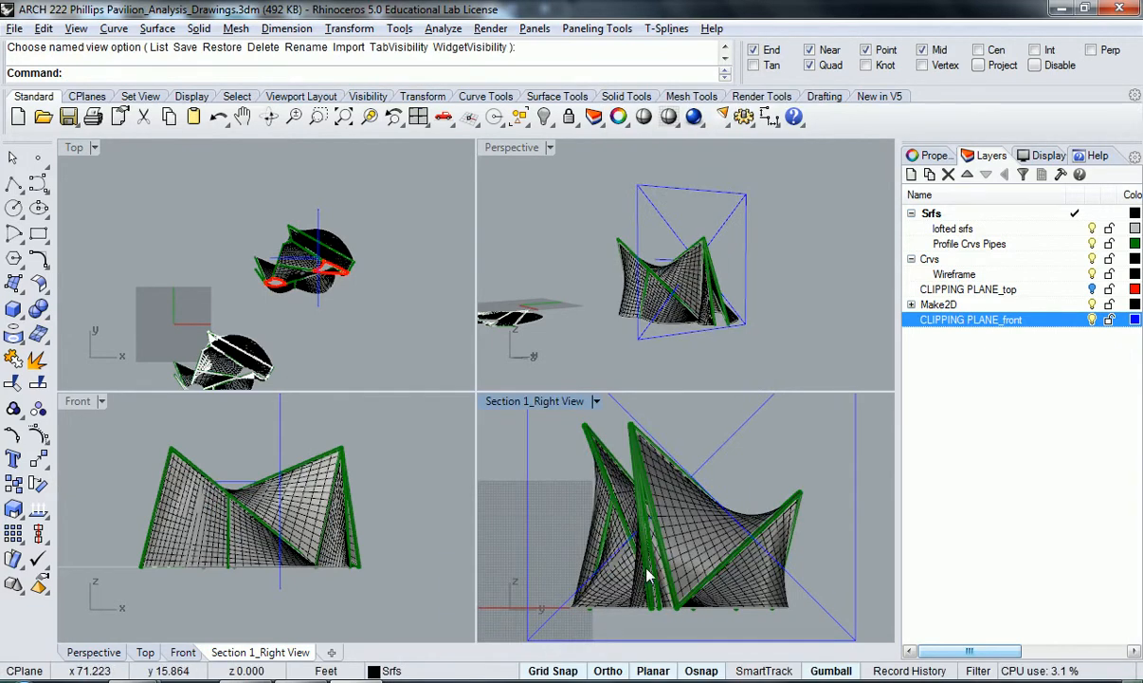
{"action": "mouse_move", "coordinate": [546, 425]}
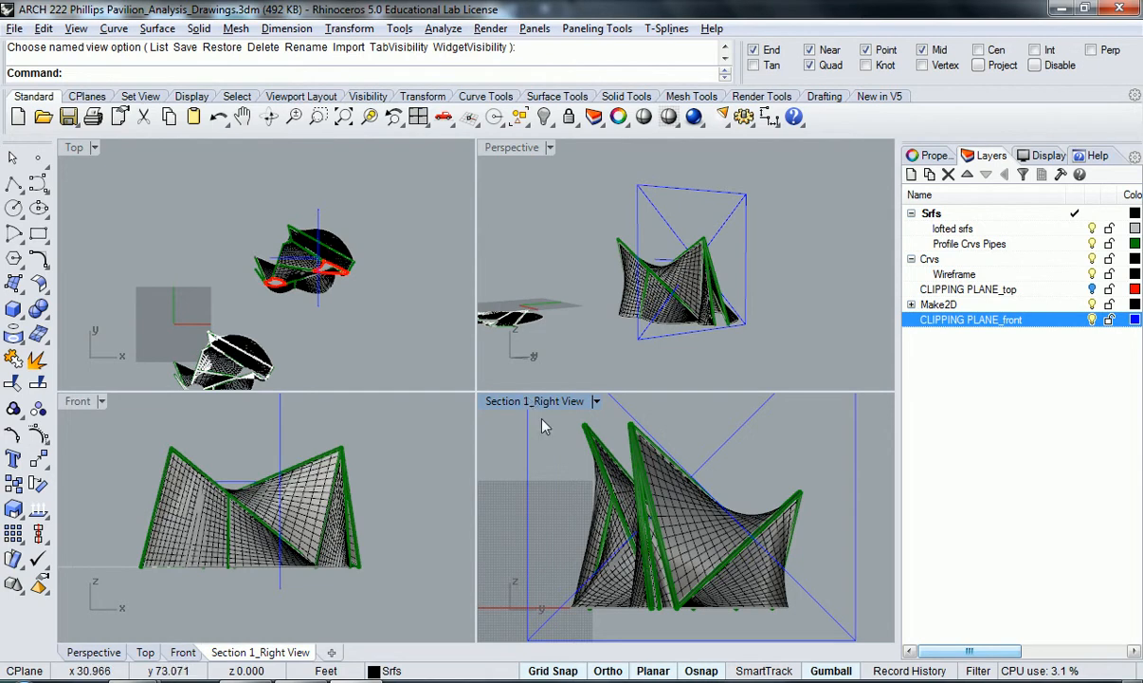
{"action": "left_click", "coordinate": [981, 320]}
{"action": "type", "text": "ClippingPlane"}
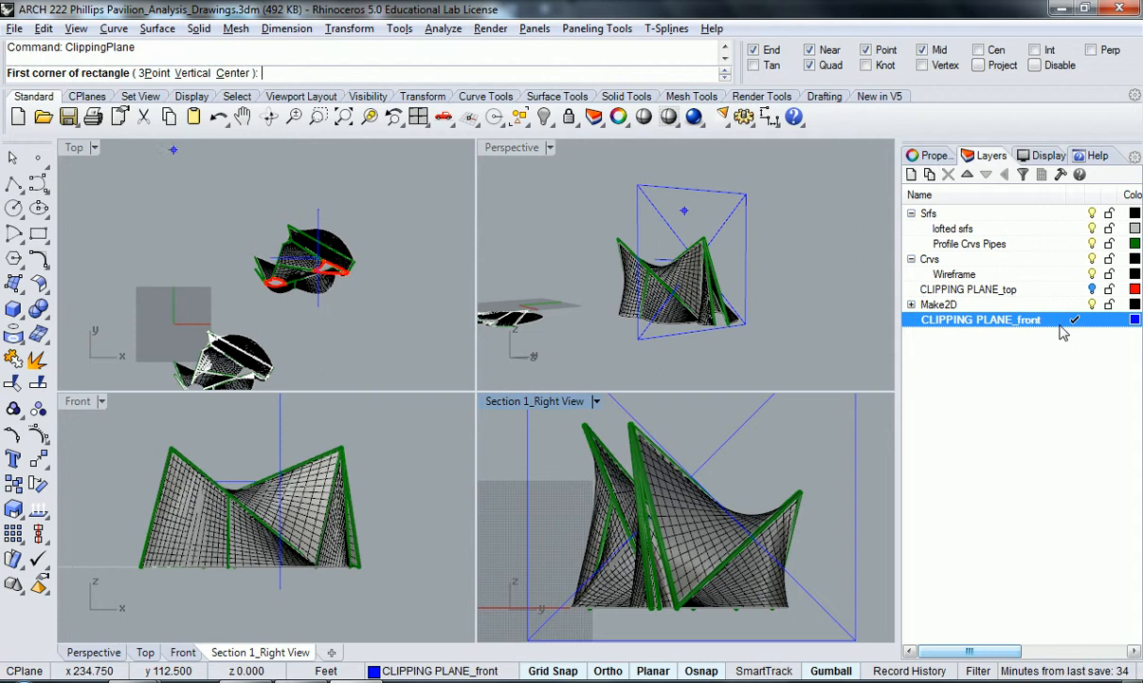
Select all pavilion geometry: 312 curves, 14 polysurfaces and 9 surfaces.
{"action": "left_click", "coordinate": [850, 418]}
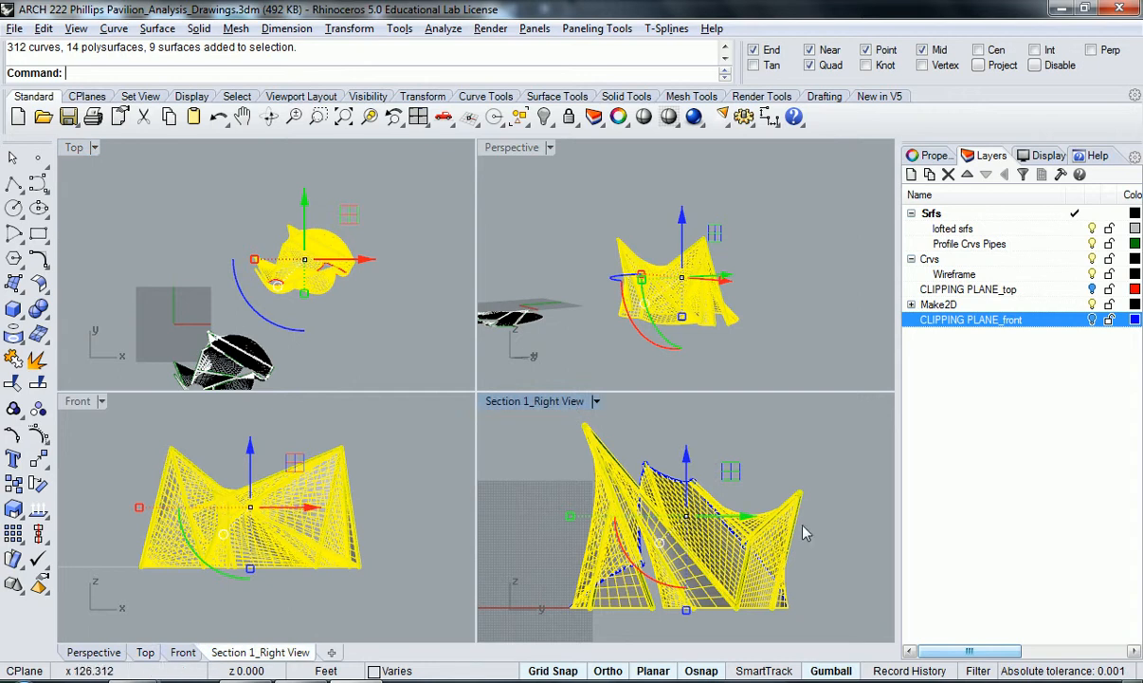
{"action": "mouse_move", "coordinate": [607, 498]}
{"action": "type", "text": "Make2D"}
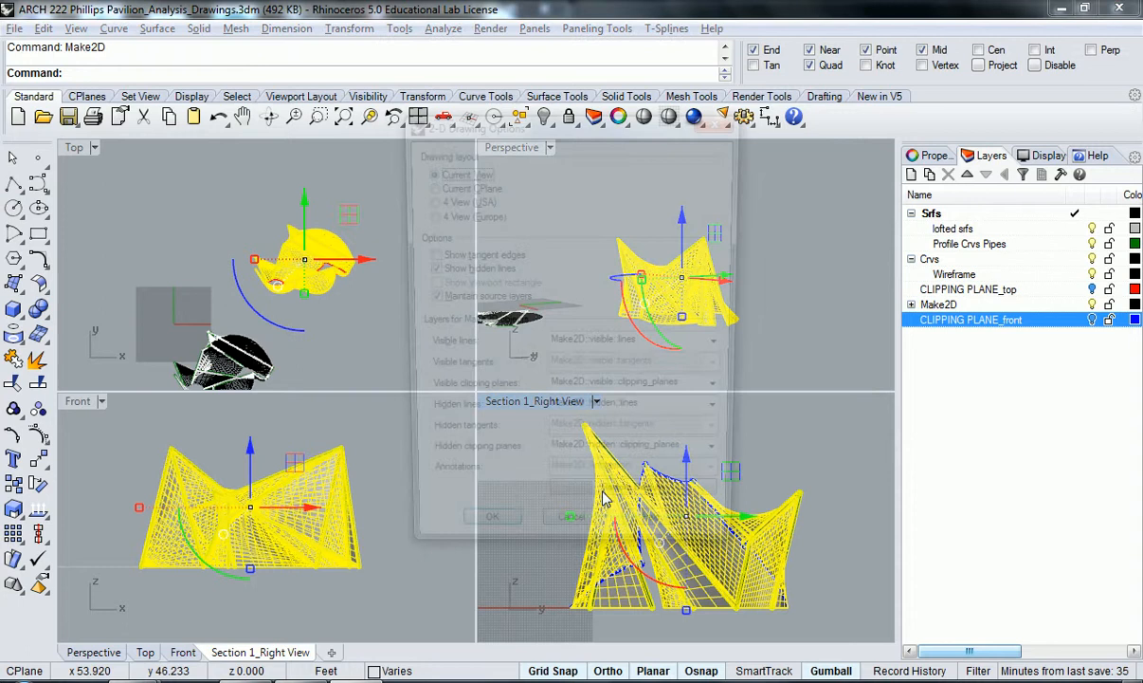
Confirm Make2D with Current View layout to generate the pavilion section drawing.
{"action": "left_click", "coordinate": [492, 515]}
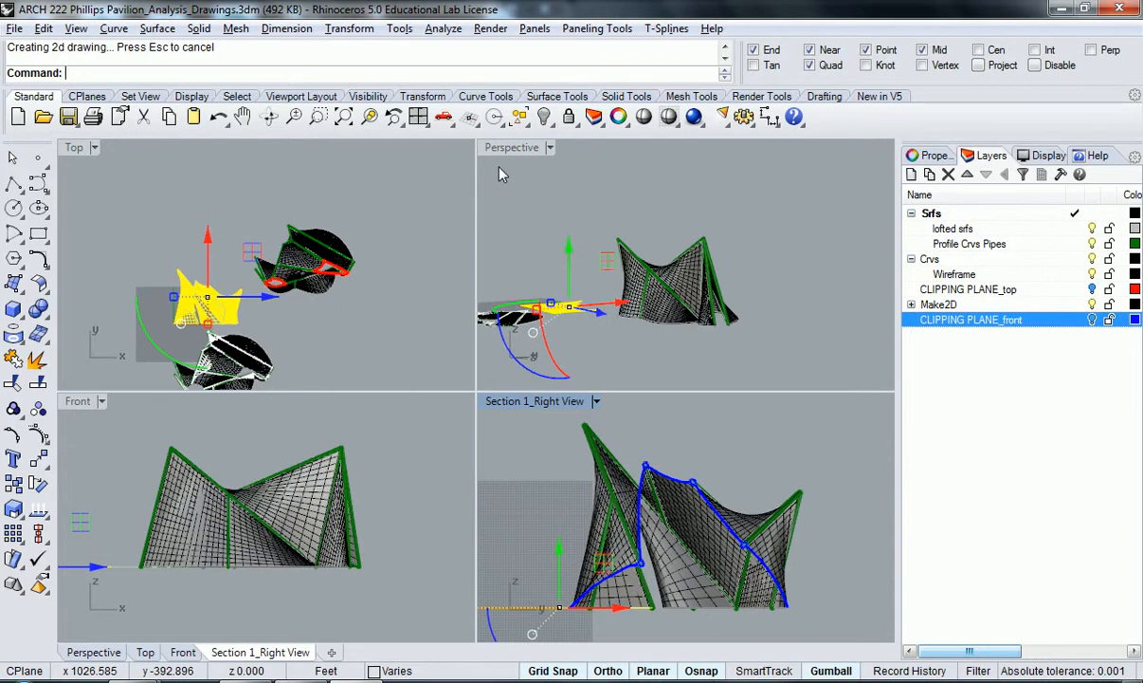
Maximise the Top viewport to show the column of stacked pavilion drawings.
{"action": "double_click", "coordinate": [74, 147]}
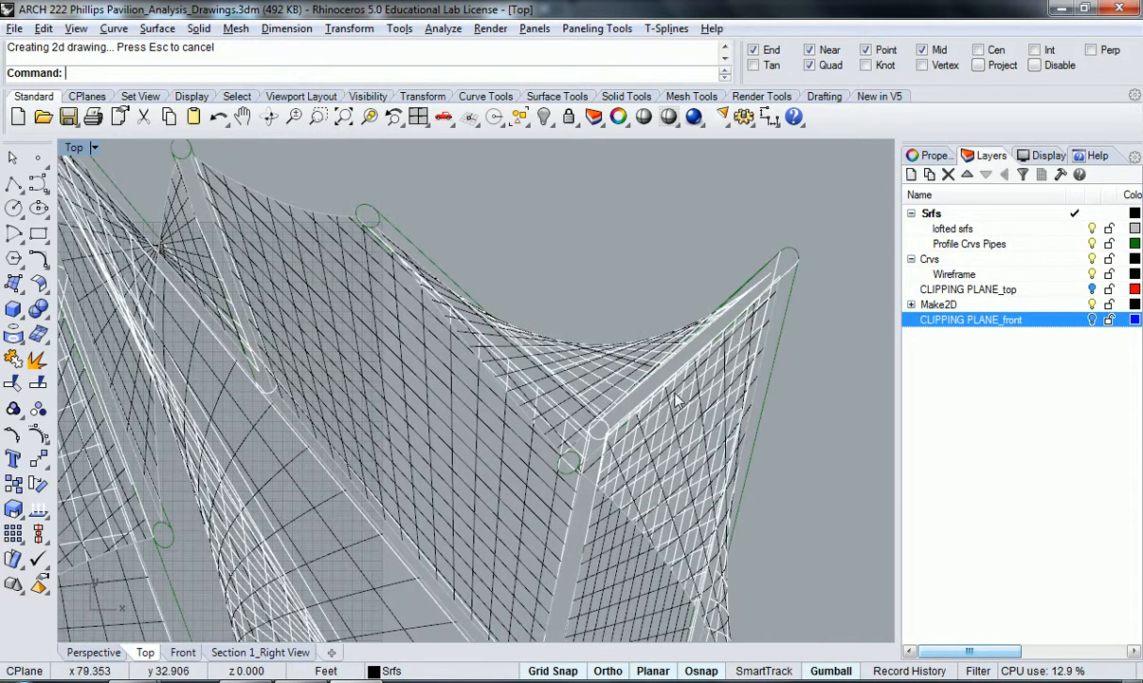
{"action": "left_click", "coordinate": [911, 304]}
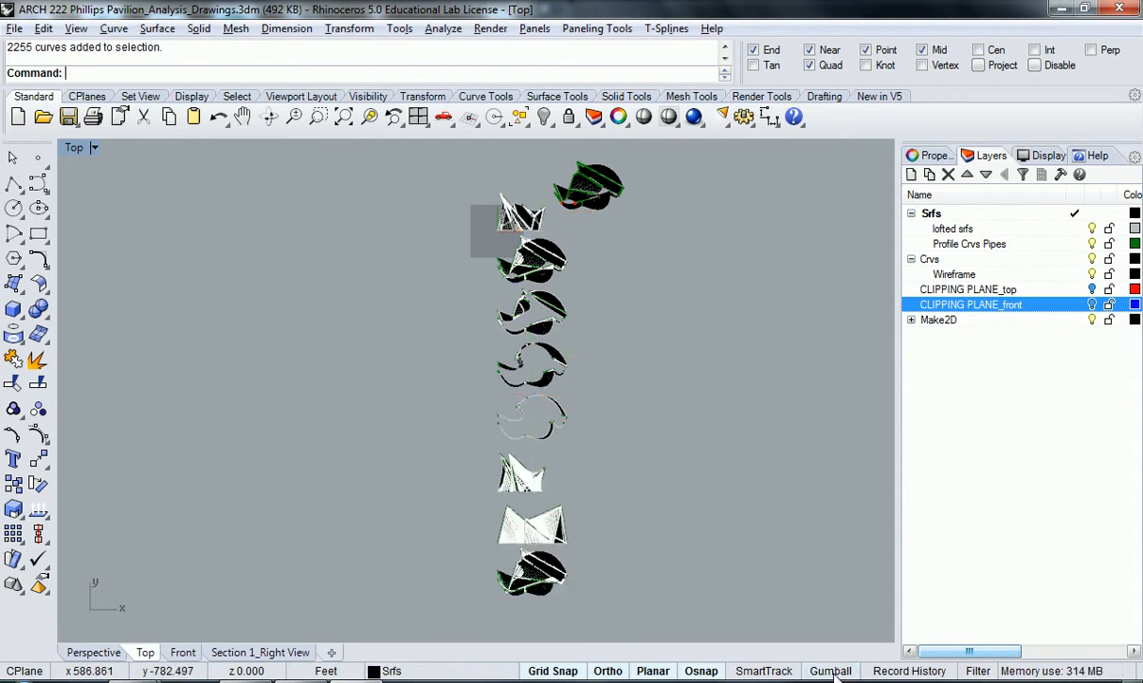
Window-select the new Make2D section curves and move them 100 feet beside the other drawings.
{"action": "left_click_drag", "start_coordinate": [623, 308], "coordinate": [447, 616]}
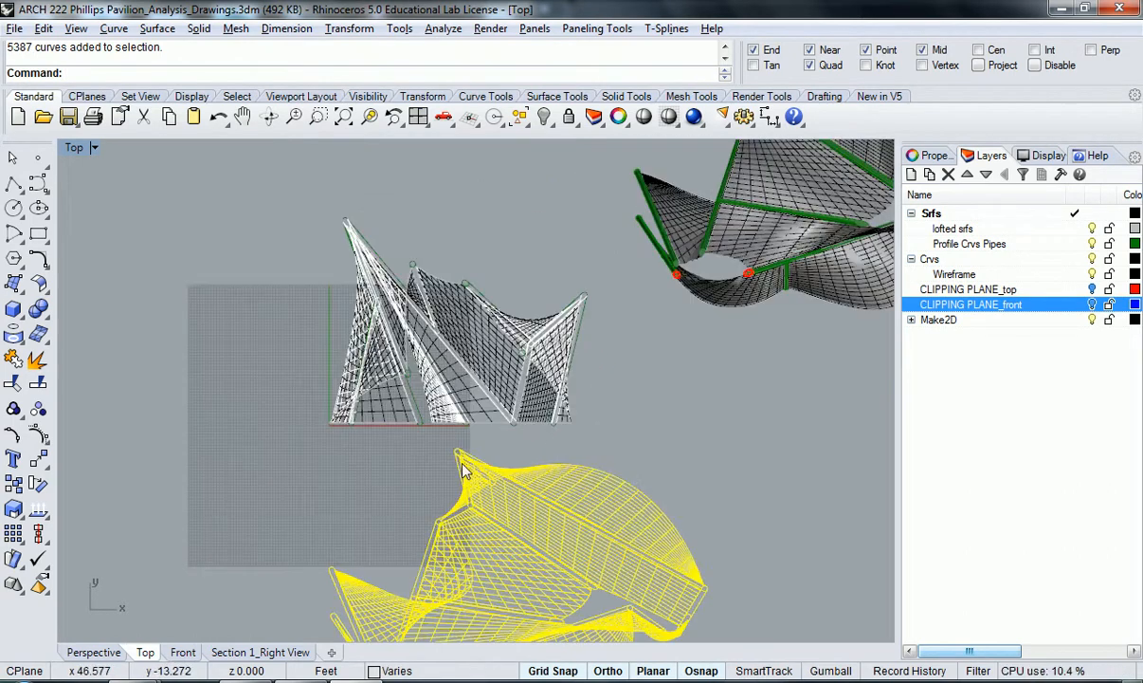
{"action": "left_click_drag", "start_coordinate": [465, 470], "coordinate": [650, 441]}
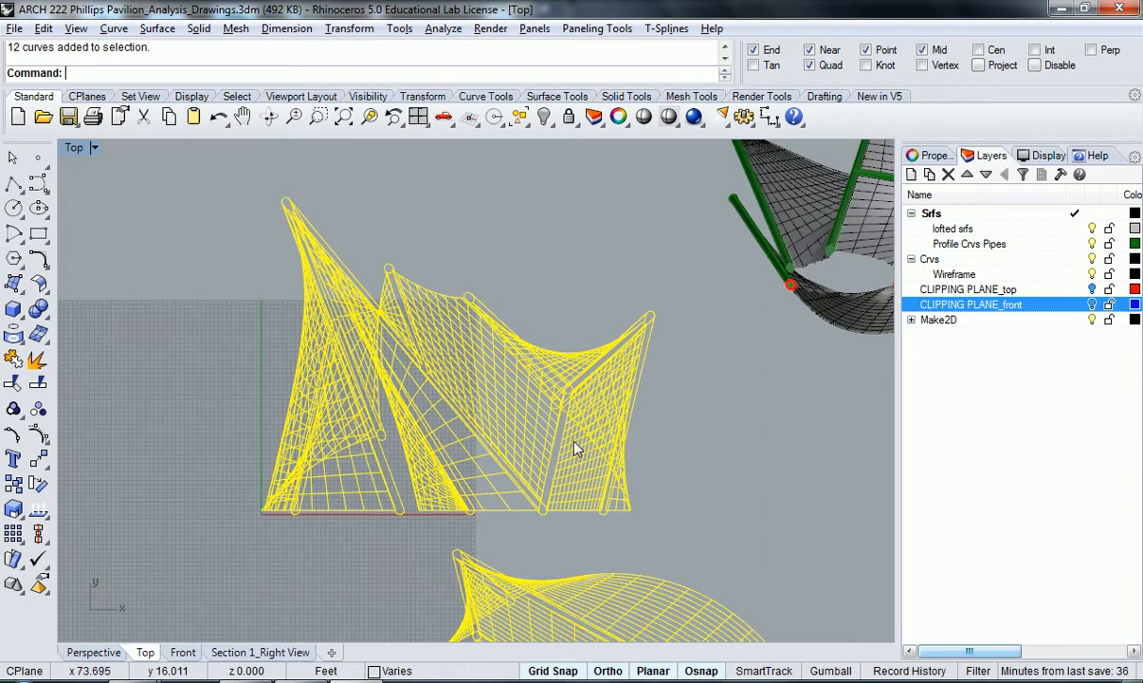
{"action": "mouse_move", "coordinate": [243, 177]}
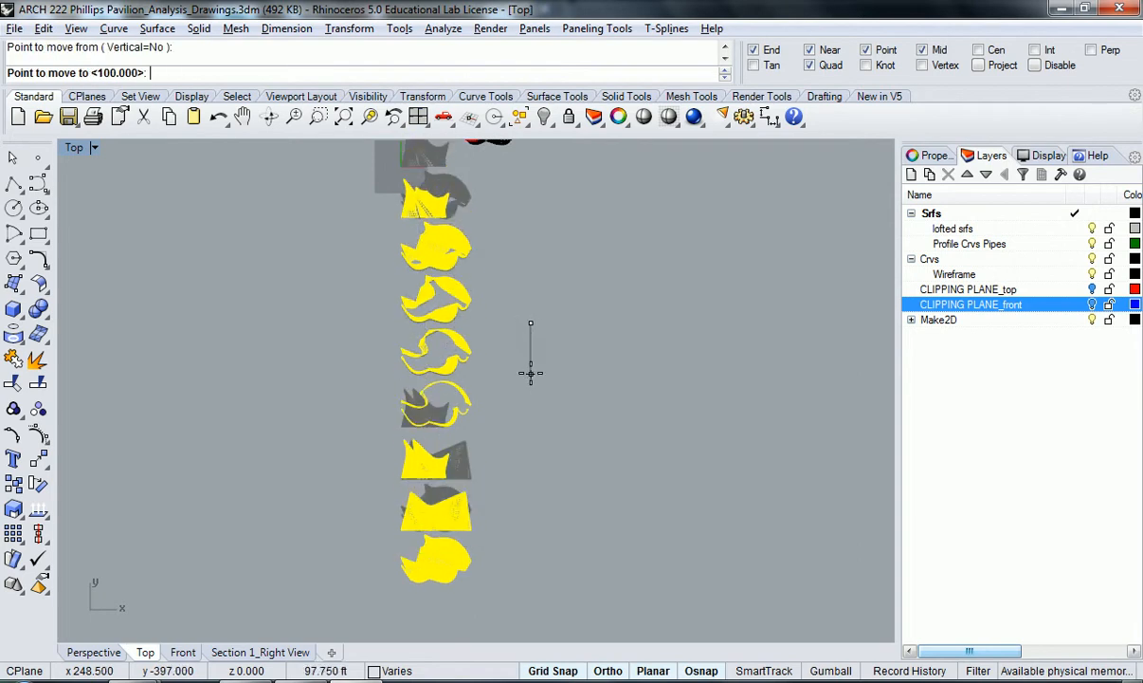
{"action": "type", "text": "100"}
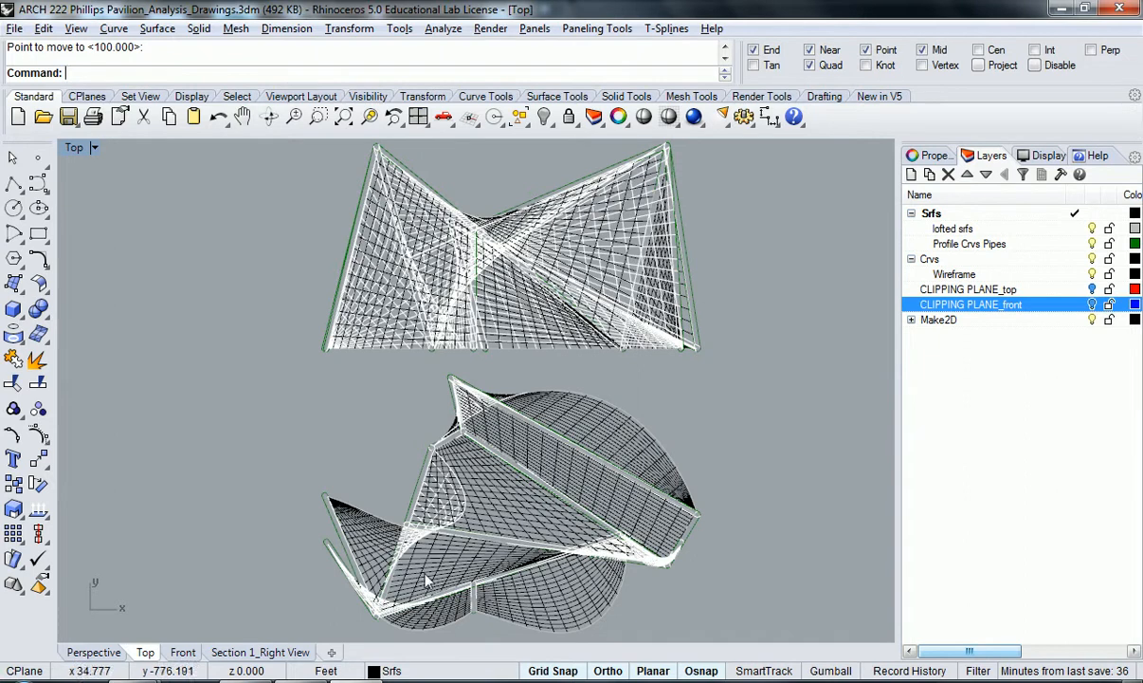
{"action": "mouse_move", "coordinate": [464, 512]}
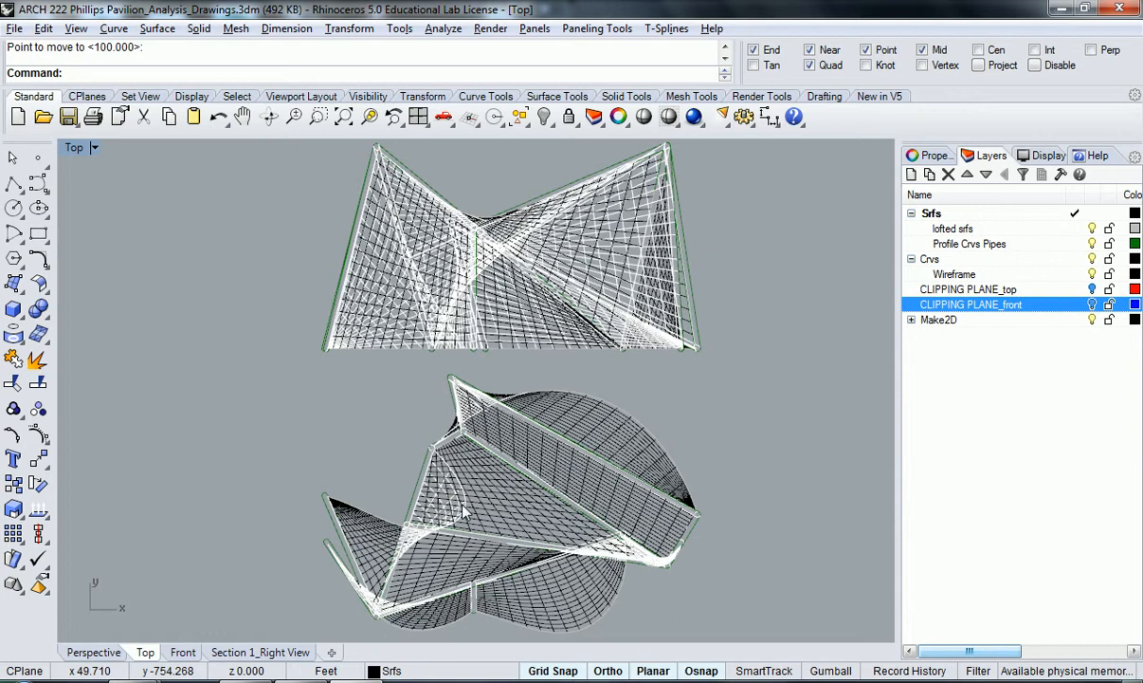
{"action": "mouse_move", "coordinate": [487, 463]}
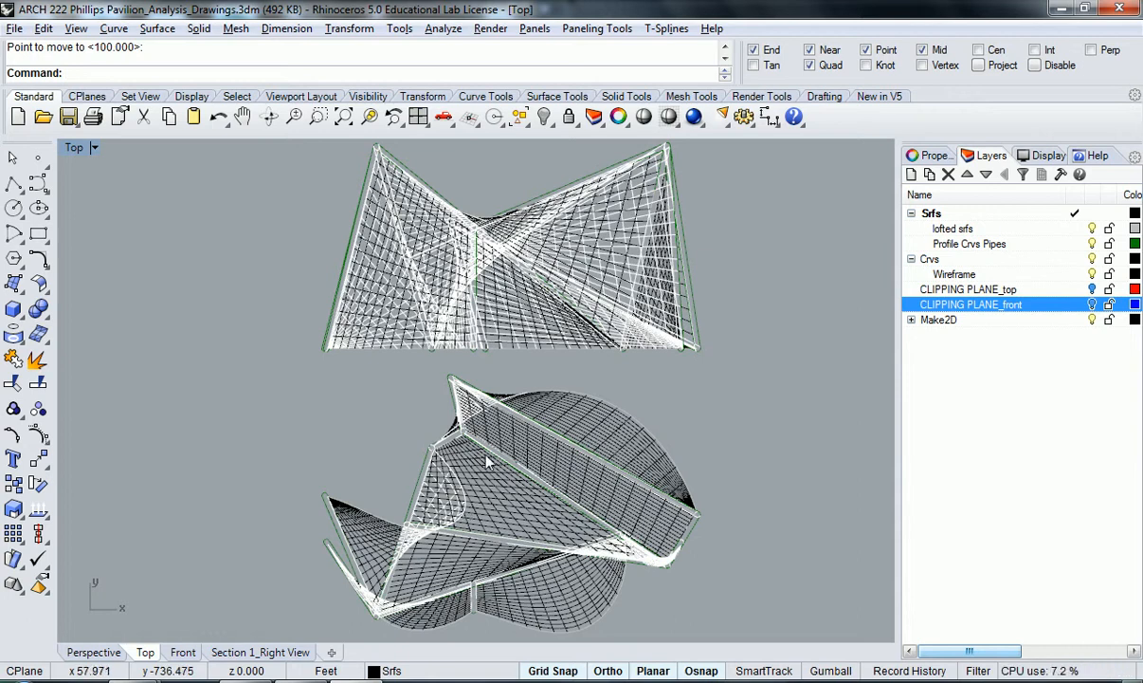